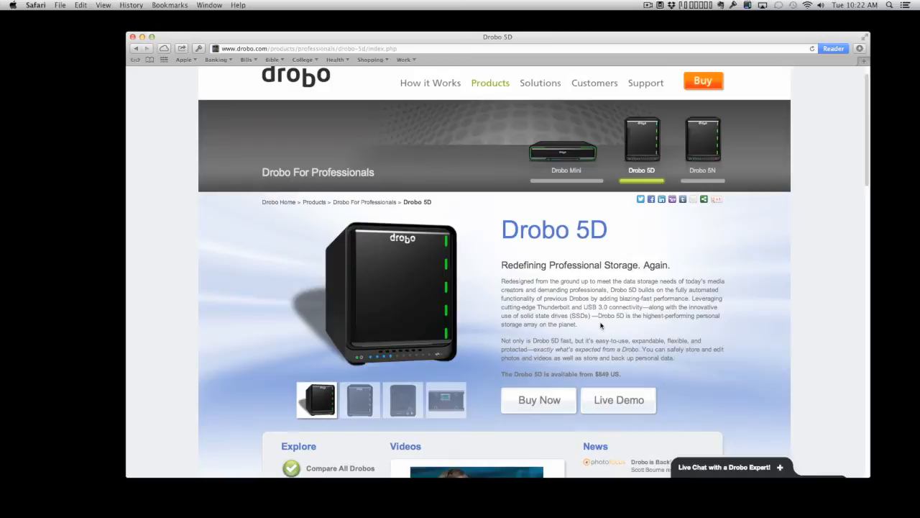
Scroll through the Drobo 5D material and show its front product photo.
scroll("up", 3)
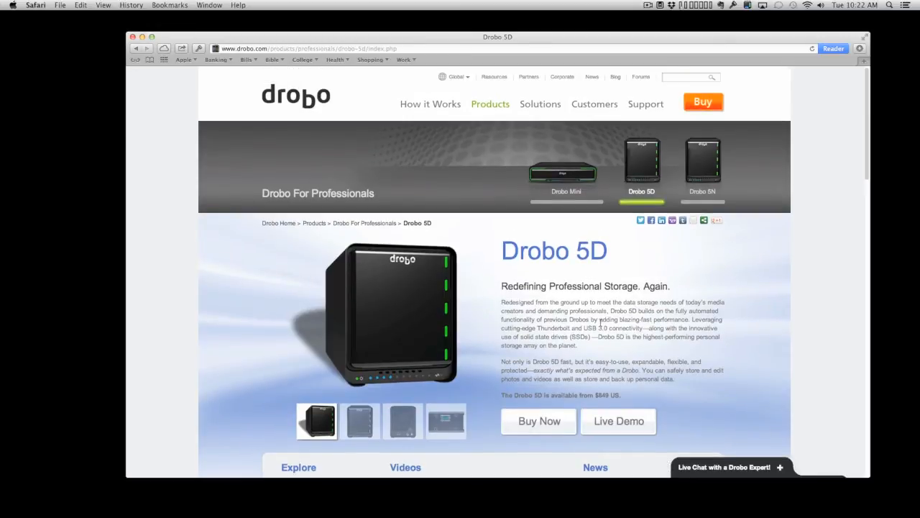
mouse_move(254, 79)
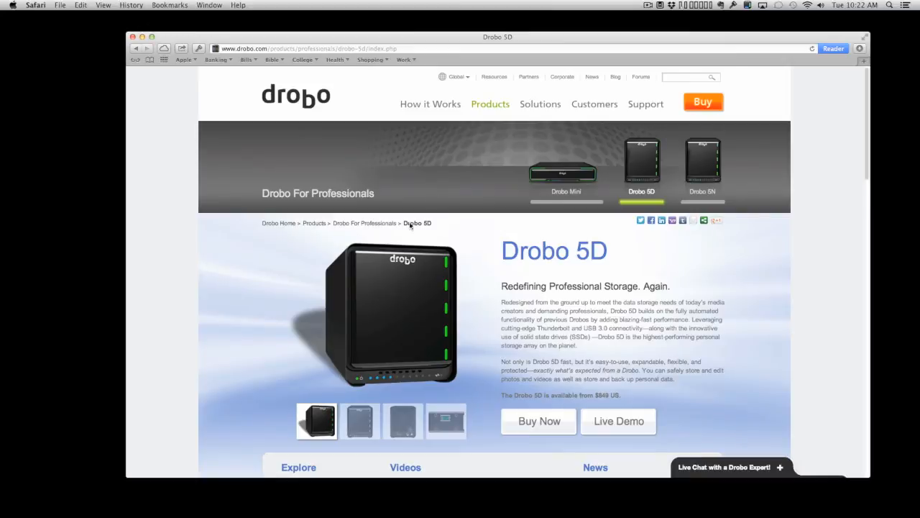
mouse_move(535, 316)
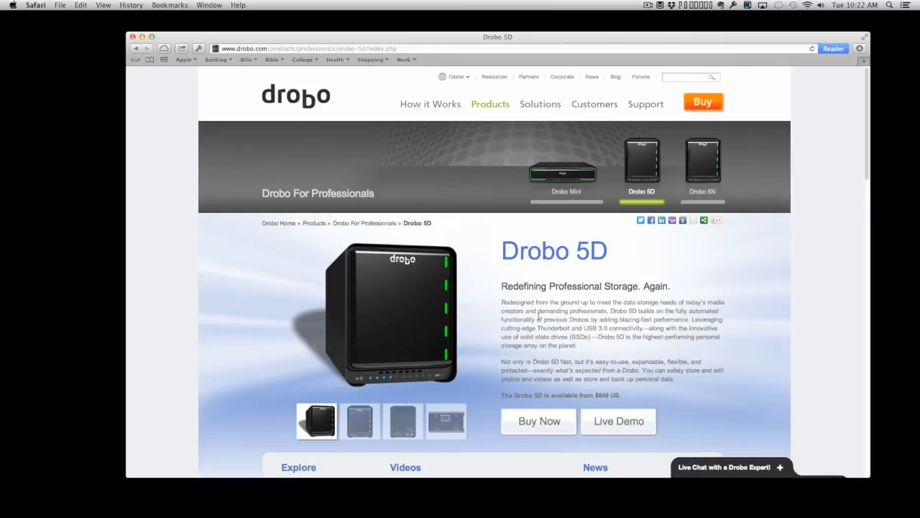
mouse_move(491, 314)
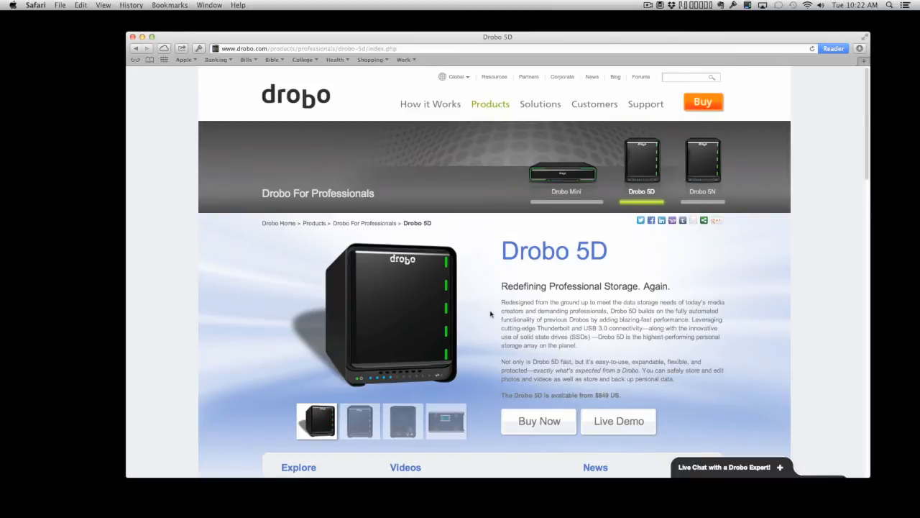
mouse_move(629, 247)
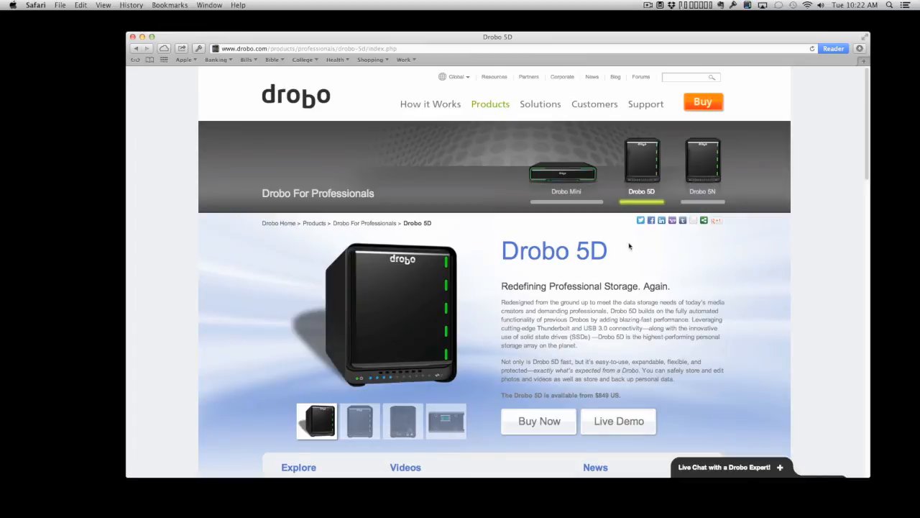
scroll("down", 3)
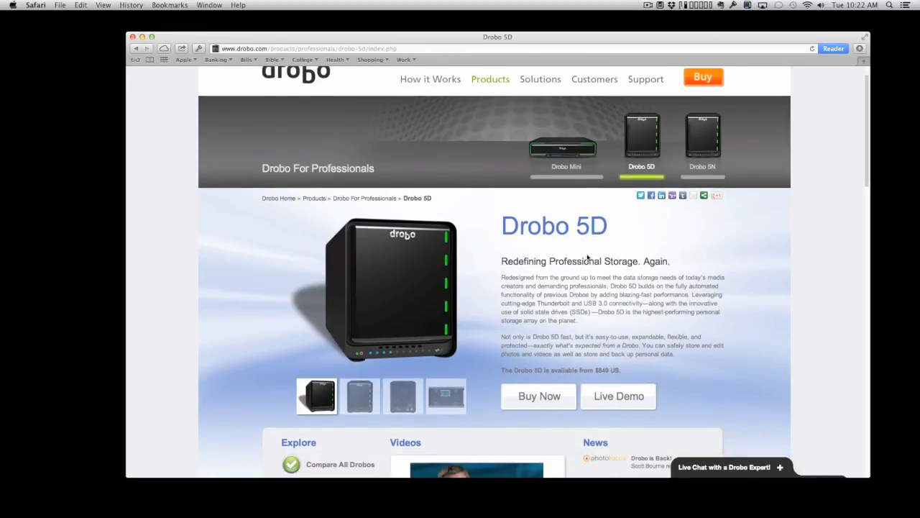
scroll("down", 3)
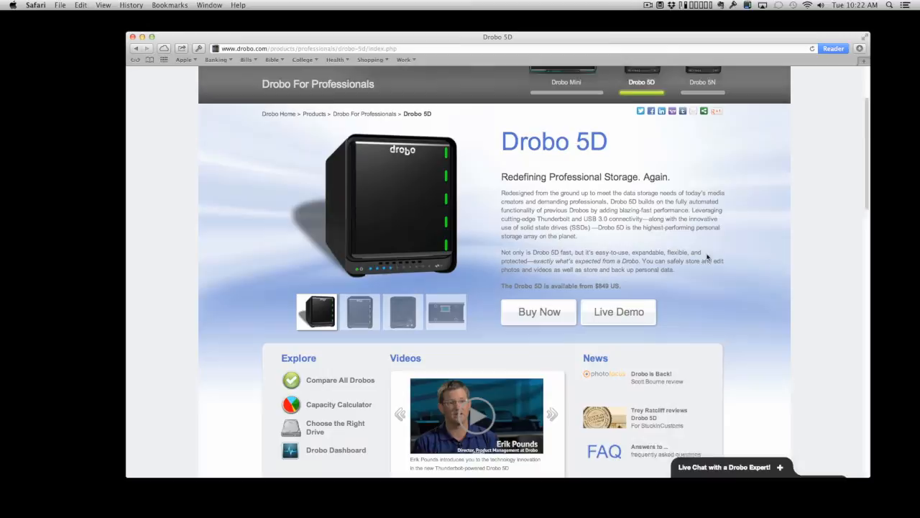
scroll("down", 3)
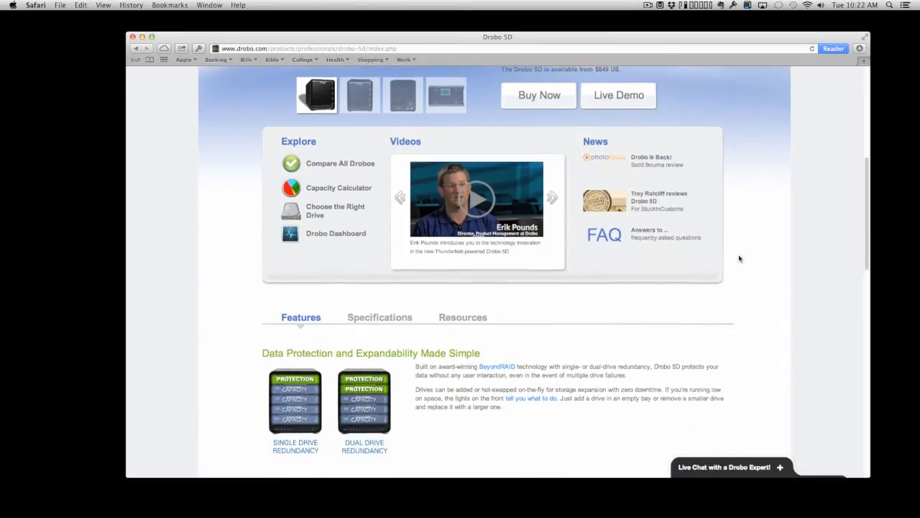
scroll("down", 3)
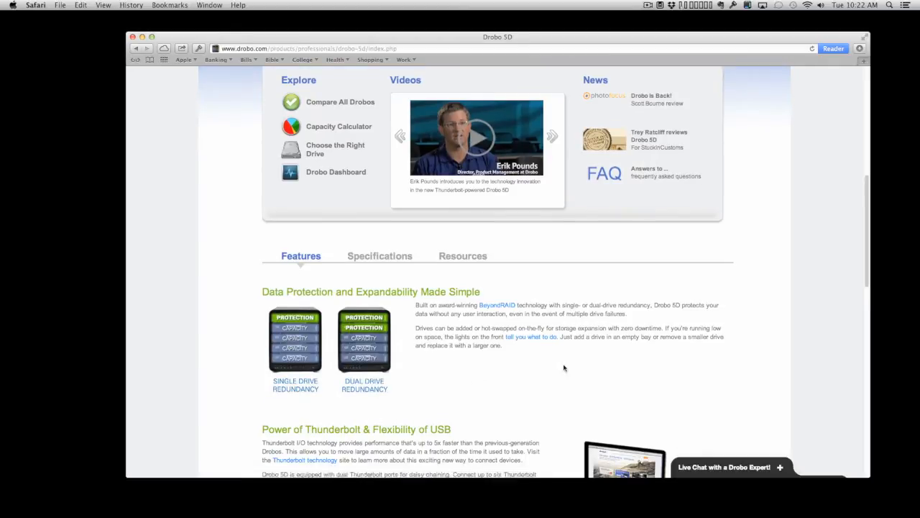
scroll("up", 3)
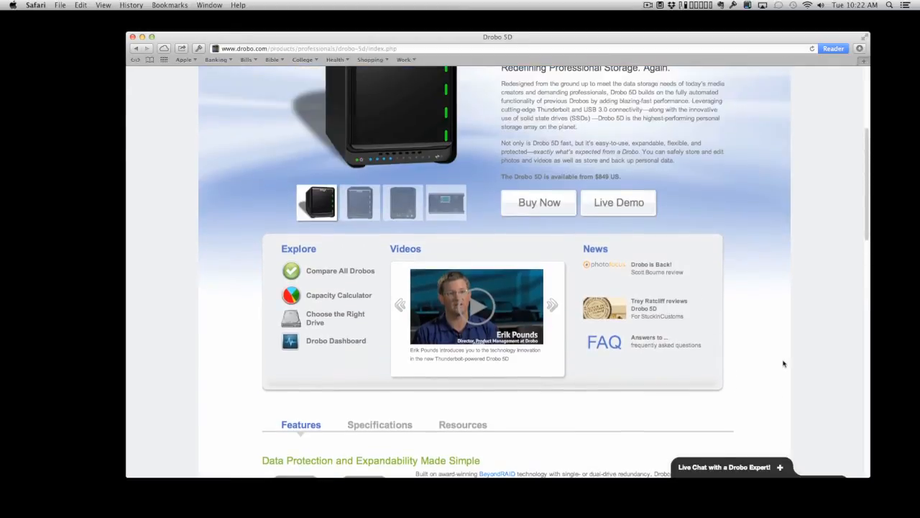
scroll("down", 3)
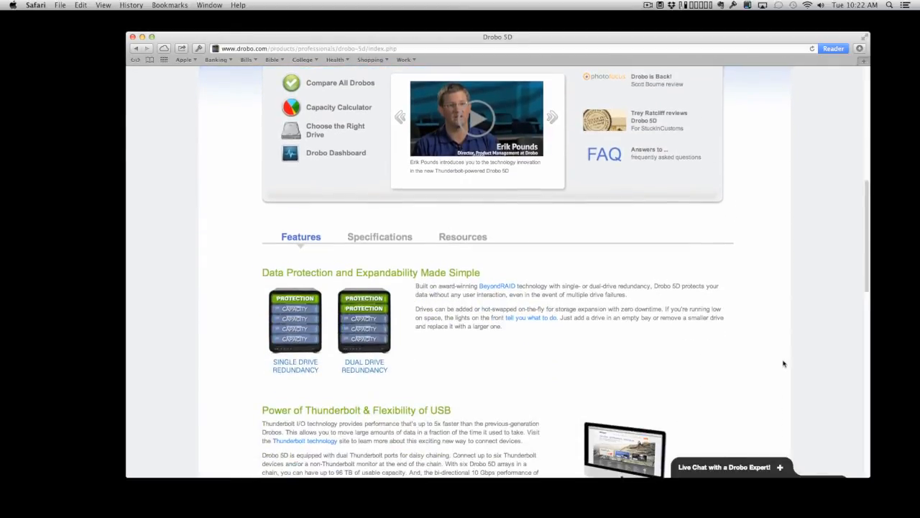
scroll("up", 3)
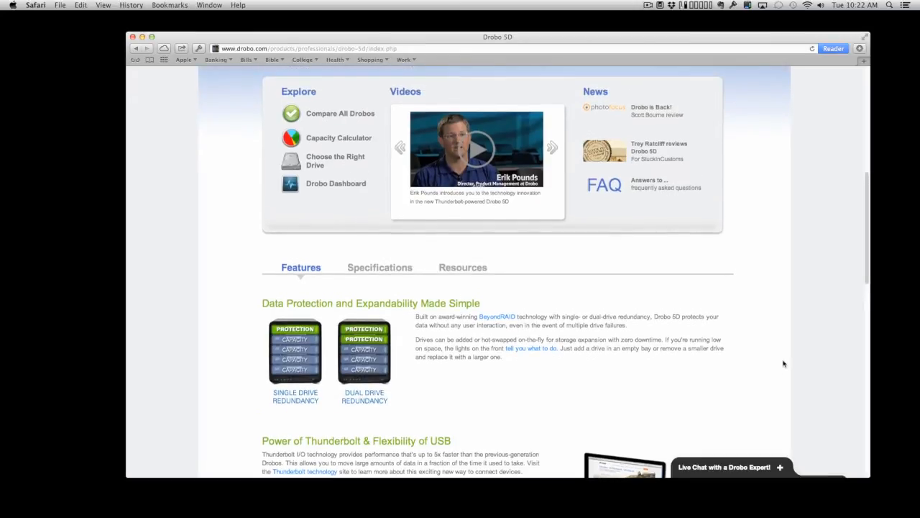
scroll("up", 3)
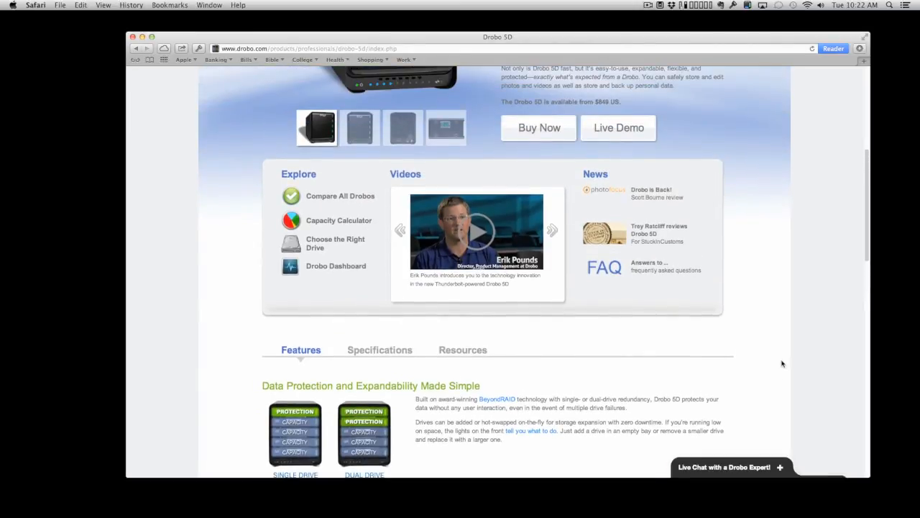
scroll("up", 3)
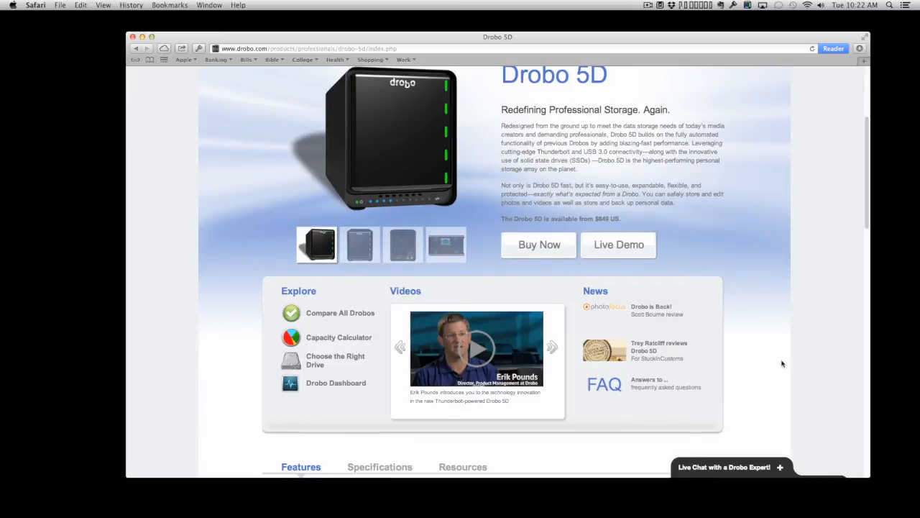
scroll("up", 3)
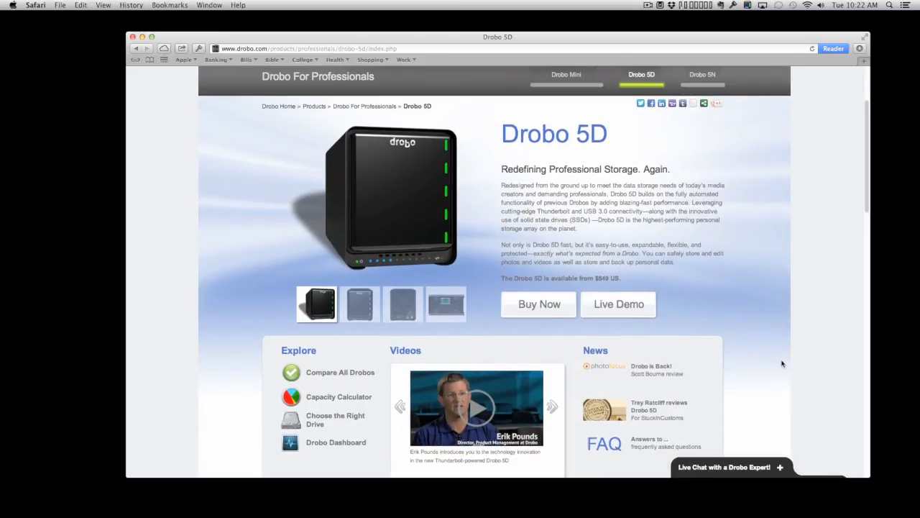
scroll("up", 3)
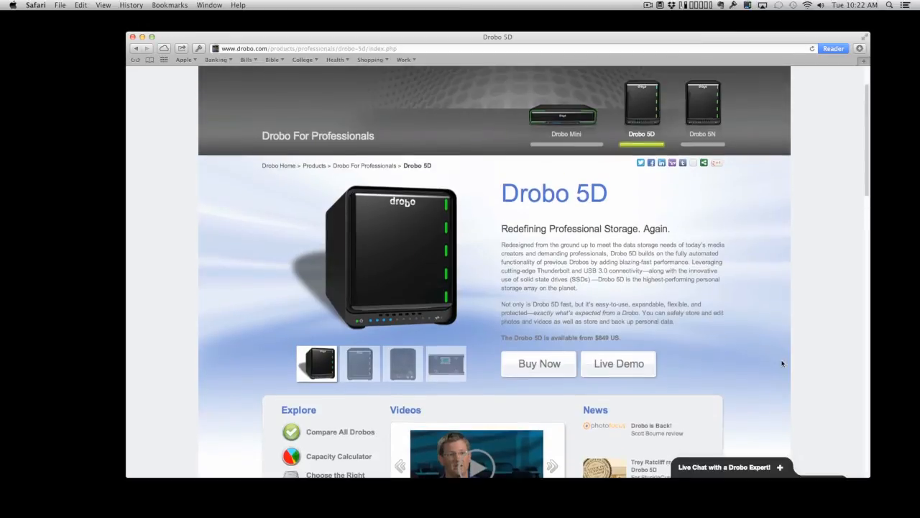
scroll("up", 3)
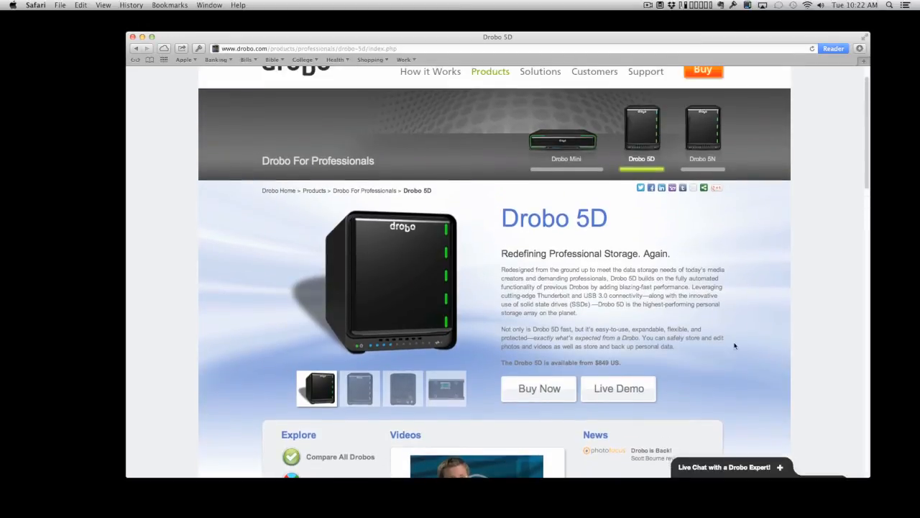
mouse_move(448, 328)
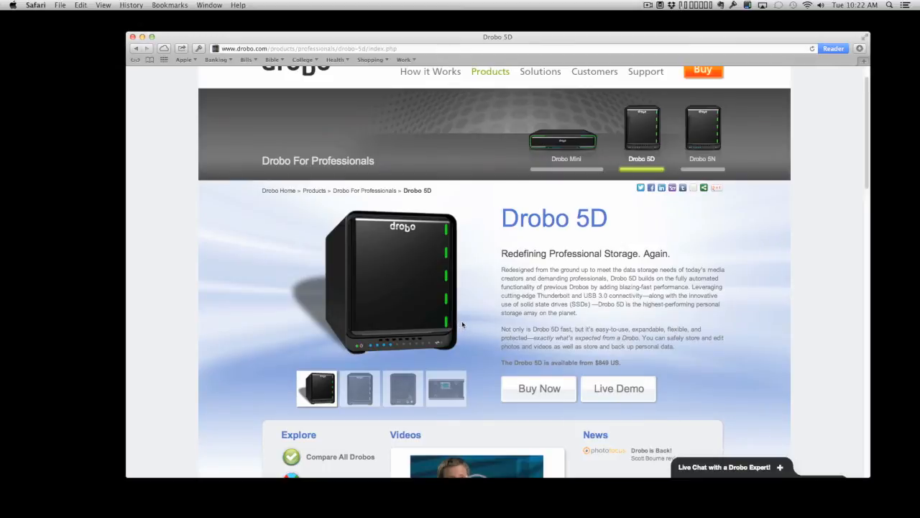
scroll("up", 3)
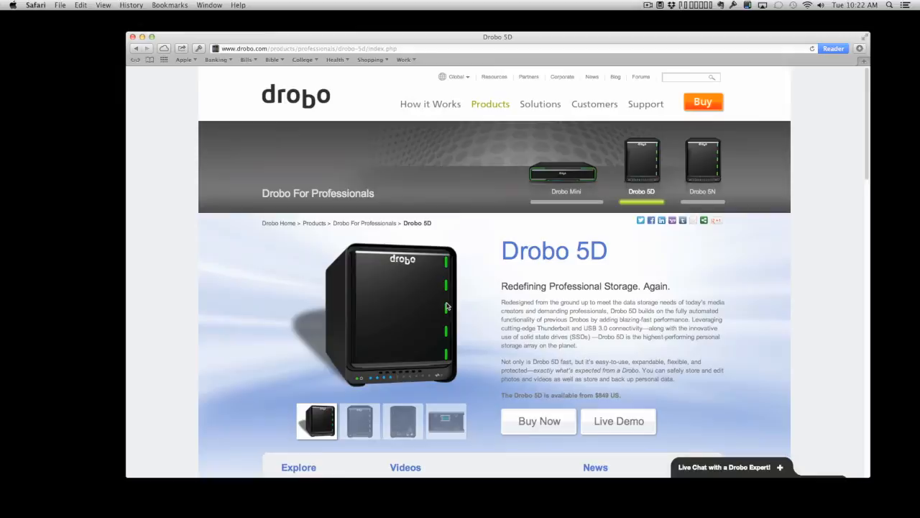
mouse_move(339, 100)
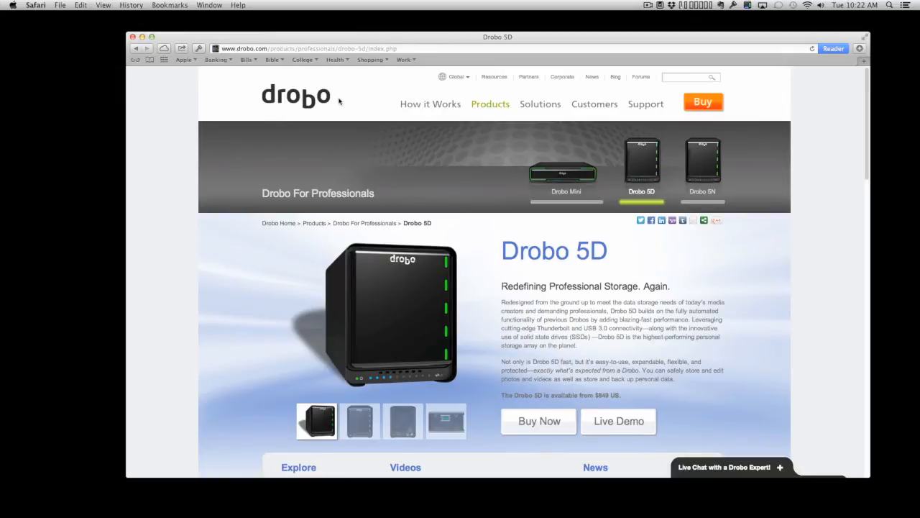
mouse_move(584, 319)
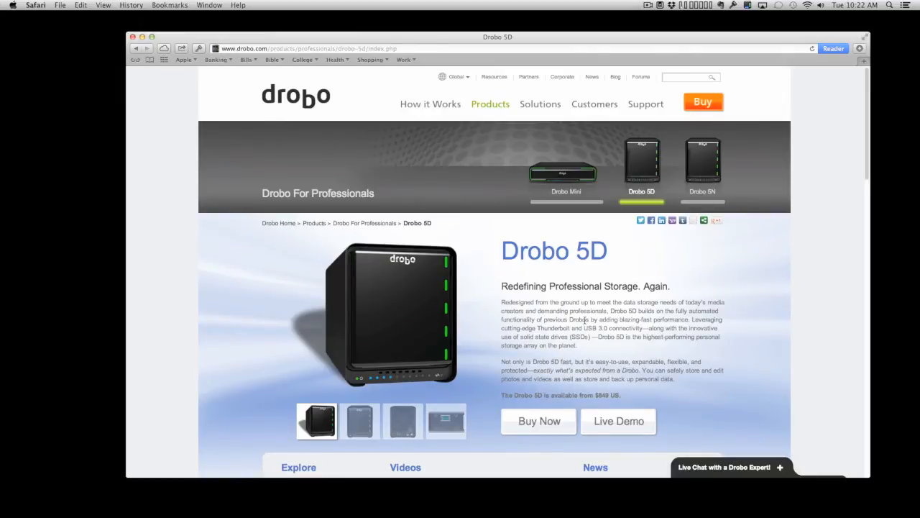
scroll("down", 3)
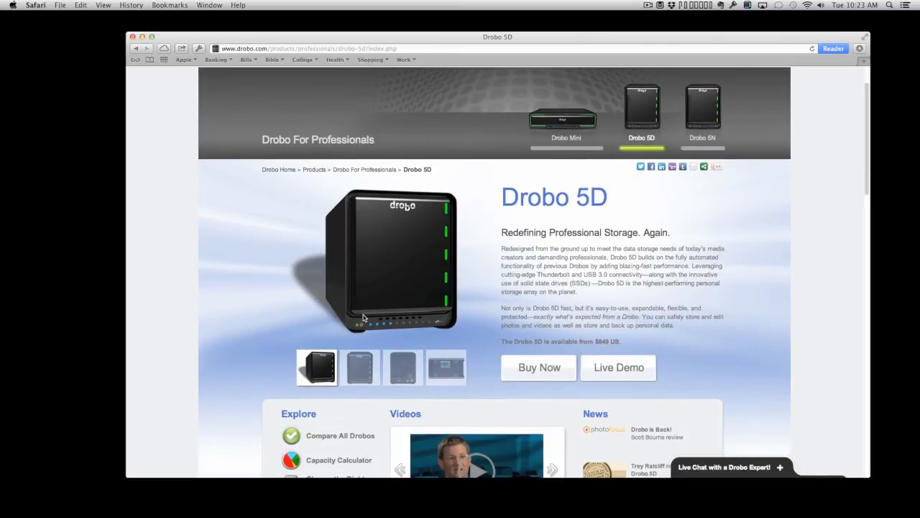
mouse_move(394, 229)
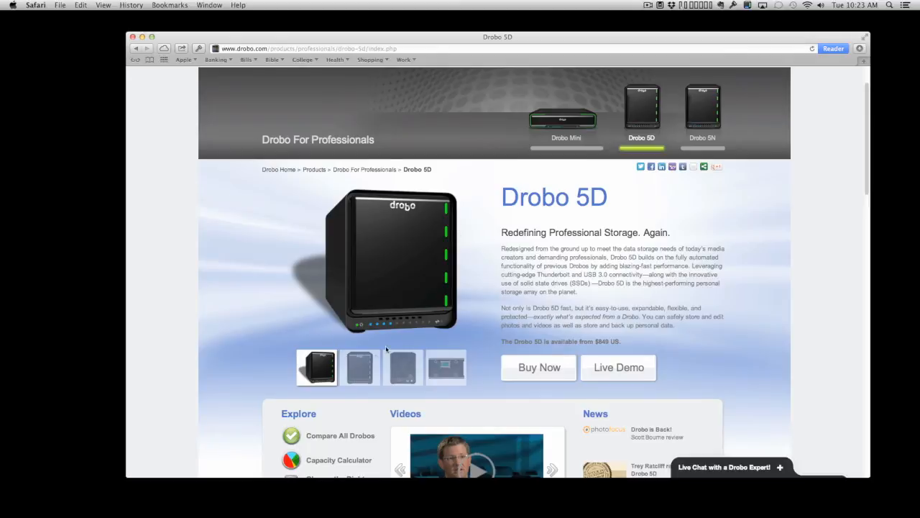
left_click(360, 366)
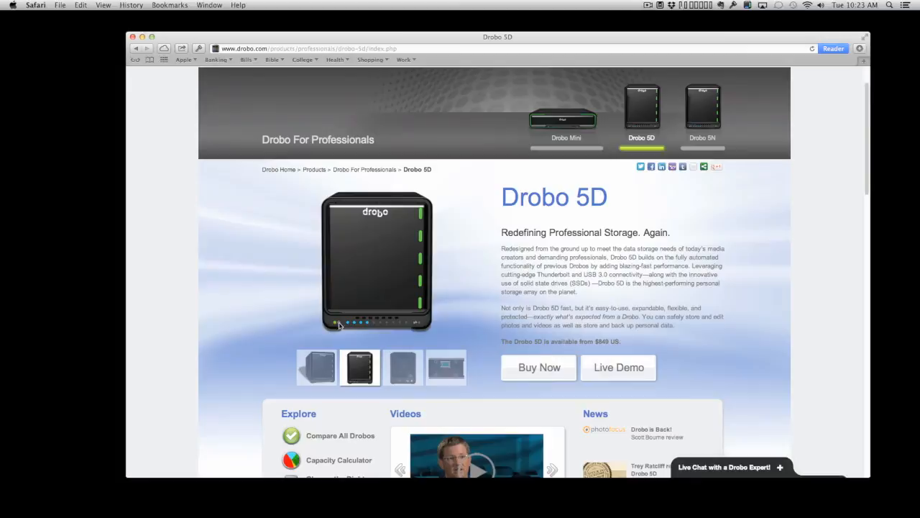
mouse_move(338, 338)
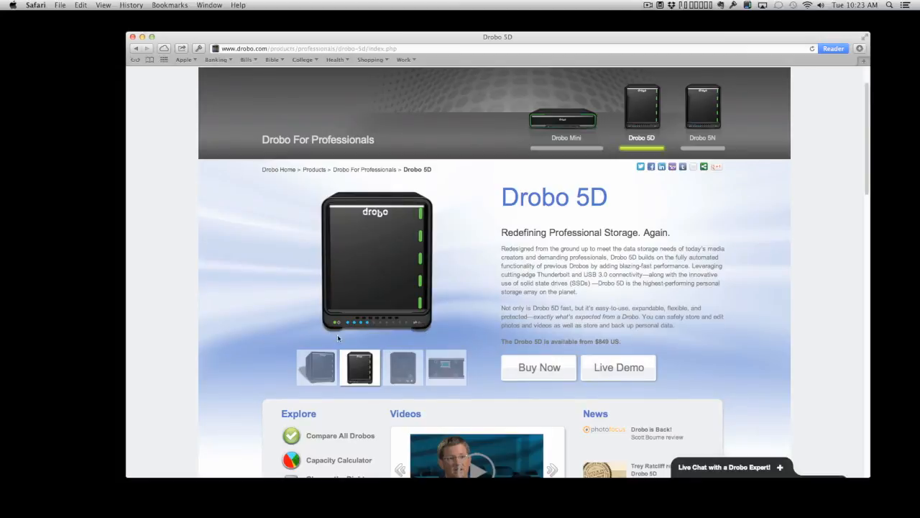
mouse_move(304, 317)
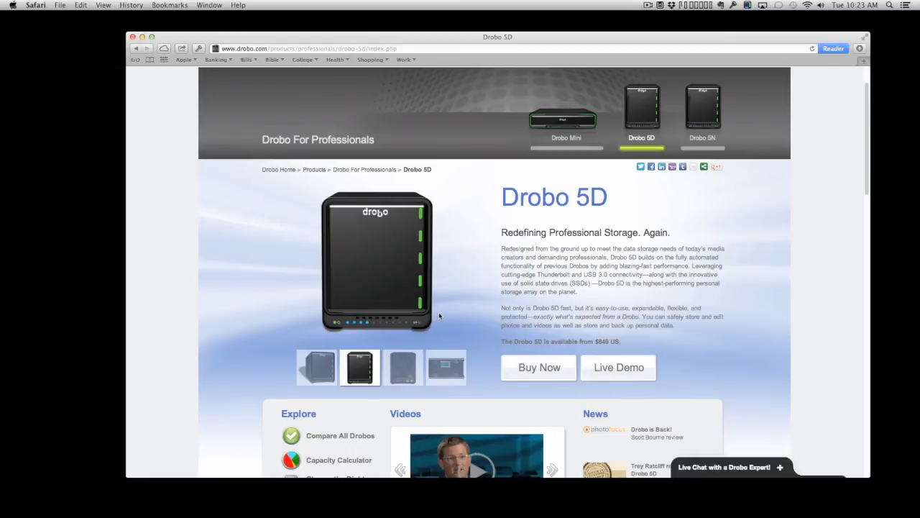
mouse_move(352, 330)
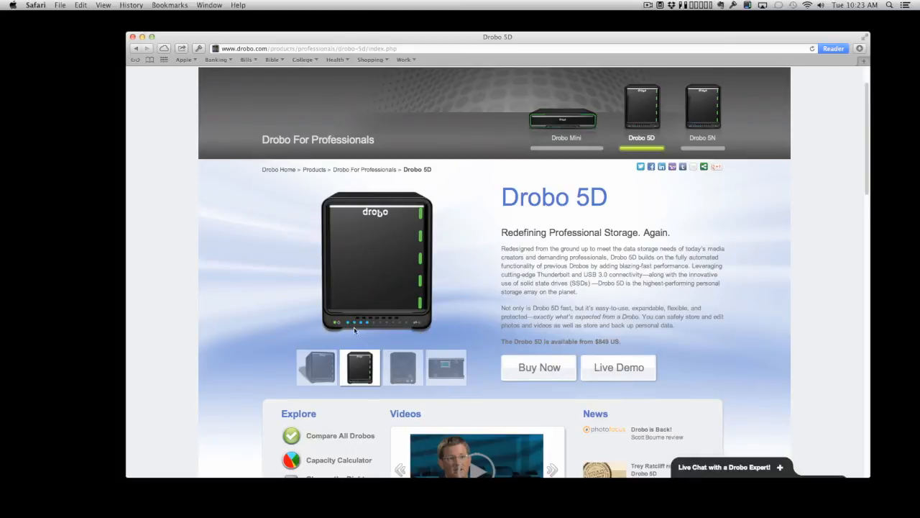
mouse_move(335, 325)
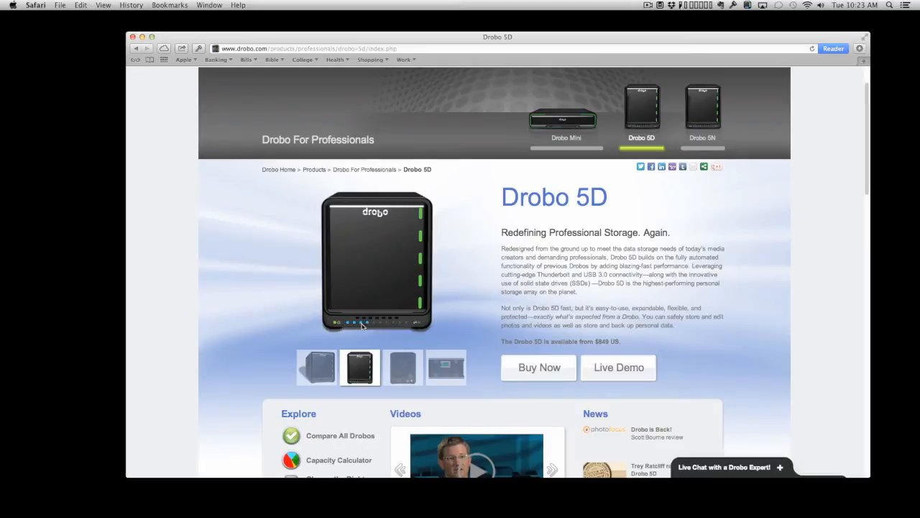
mouse_move(348, 328)
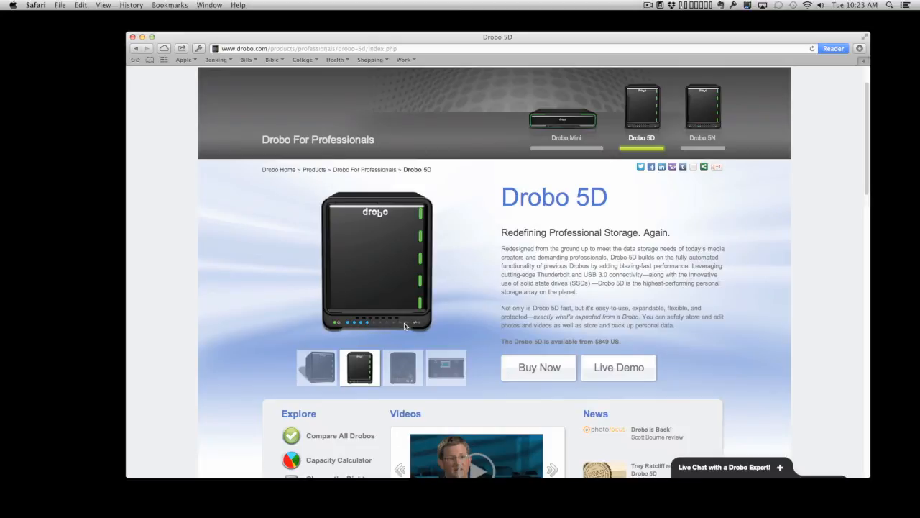
mouse_move(404, 326)
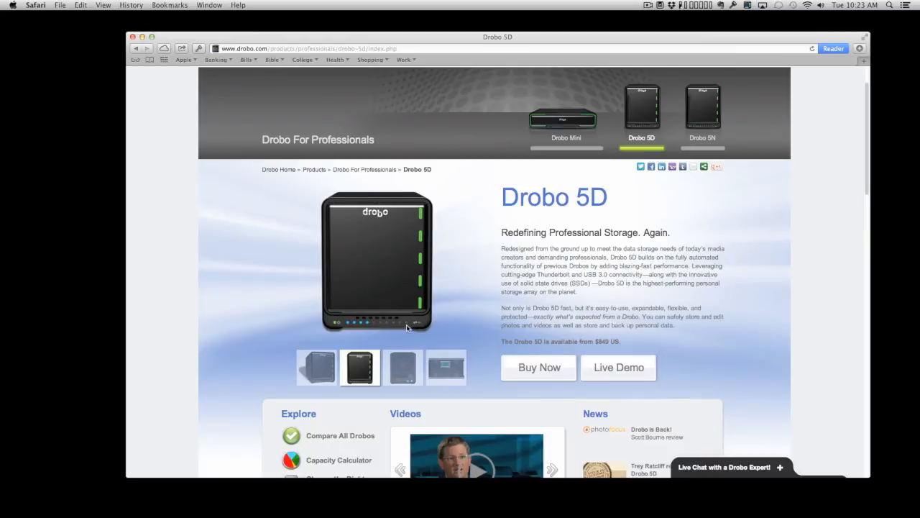
mouse_move(375, 325)
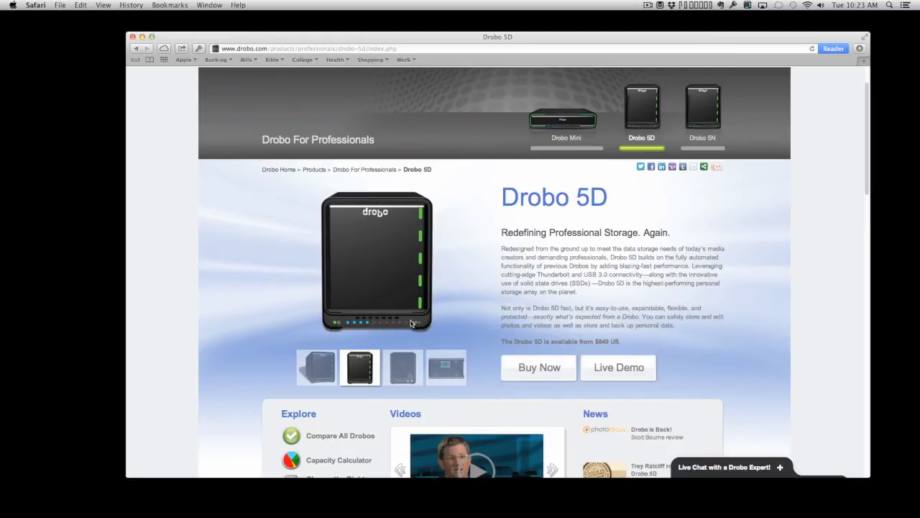
mouse_move(407, 327)
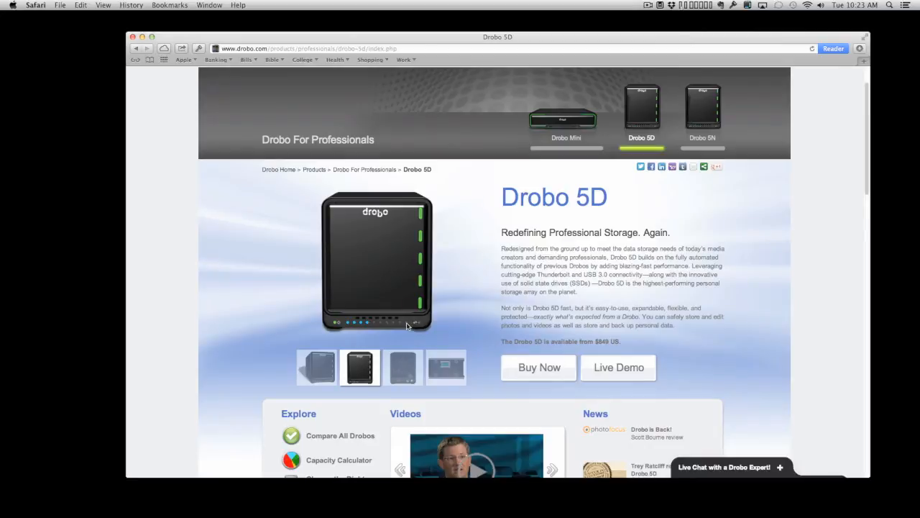
mouse_move(408, 251)
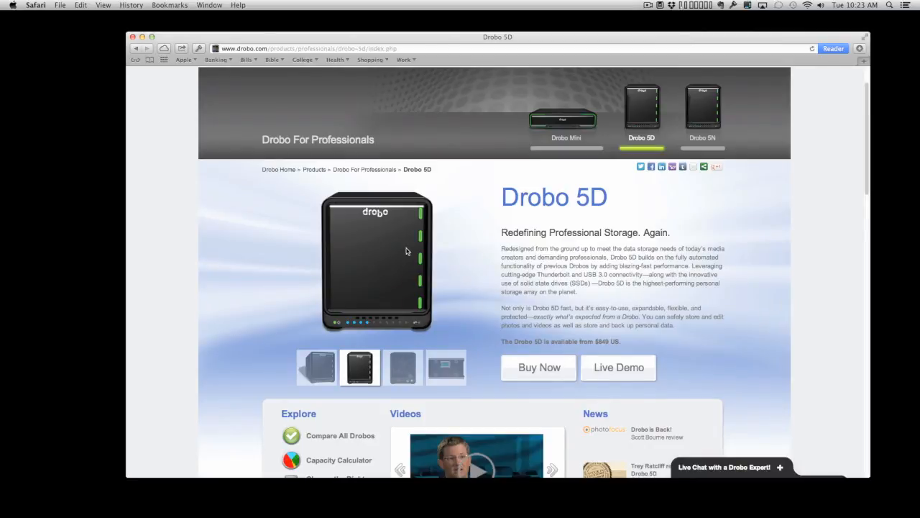
mouse_move(395, 290)
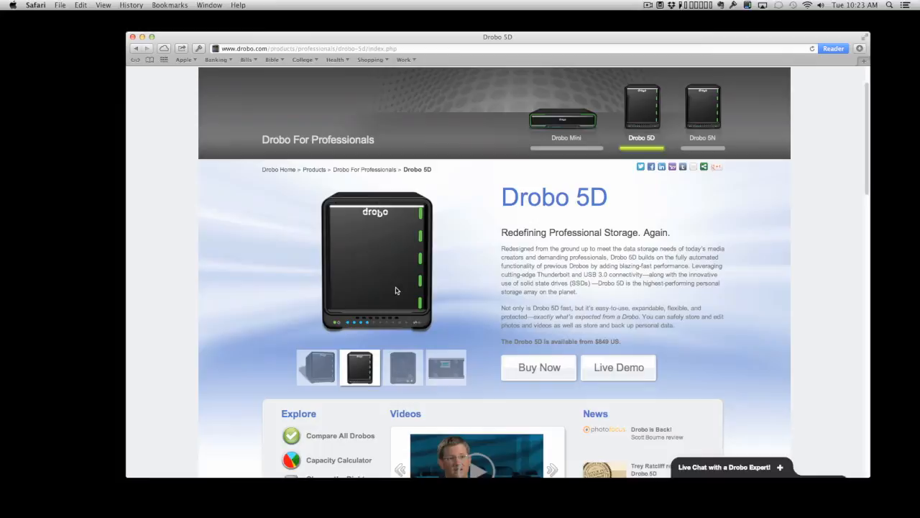
mouse_move(403, 303)
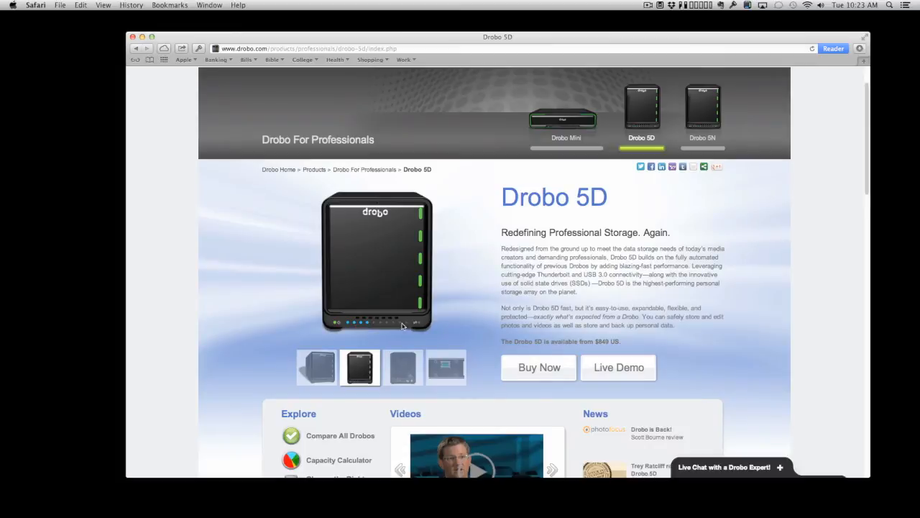
mouse_move(429, 233)
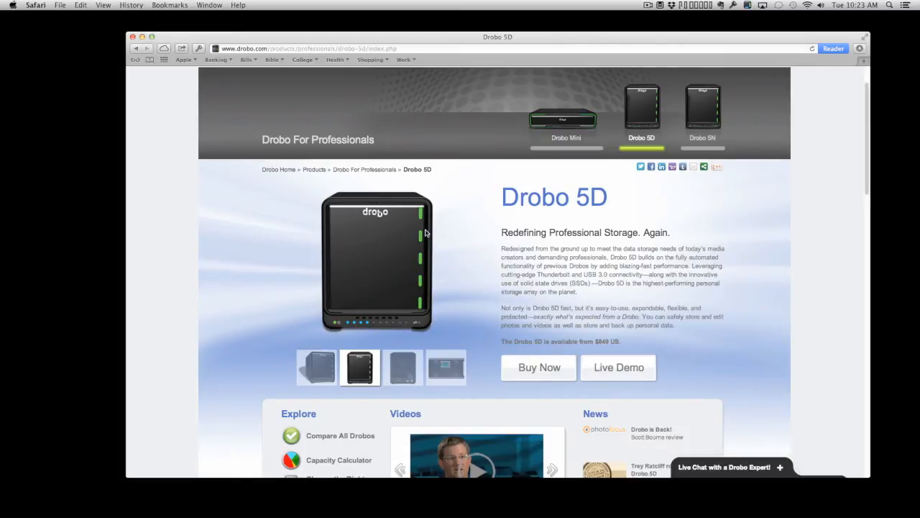
mouse_move(422, 285)
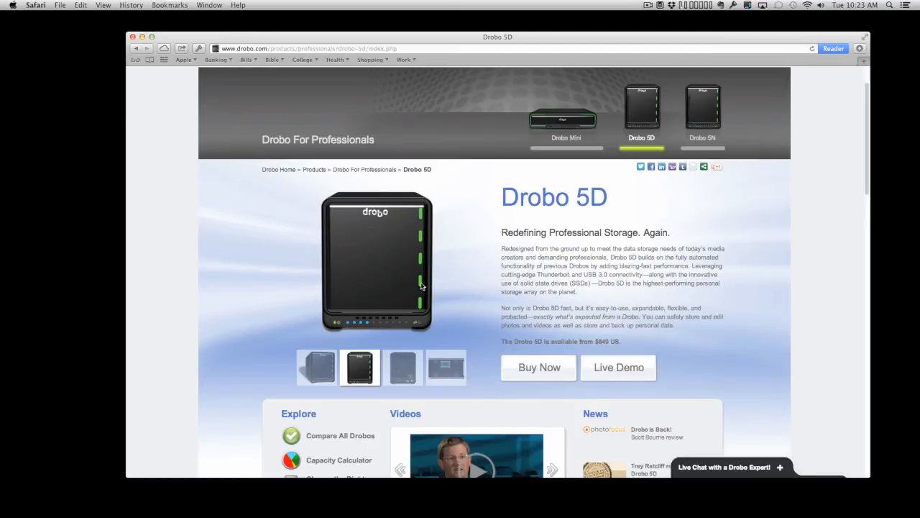
mouse_move(375, 292)
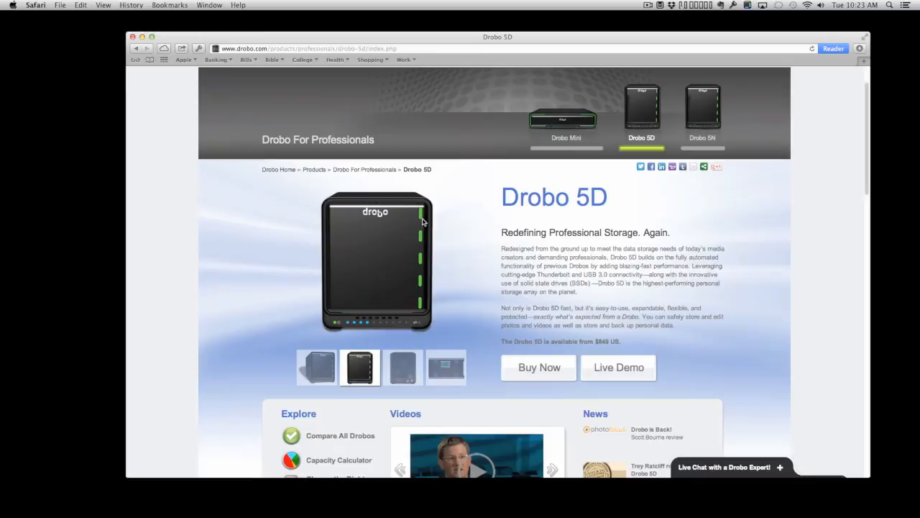
mouse_move(393, 277)
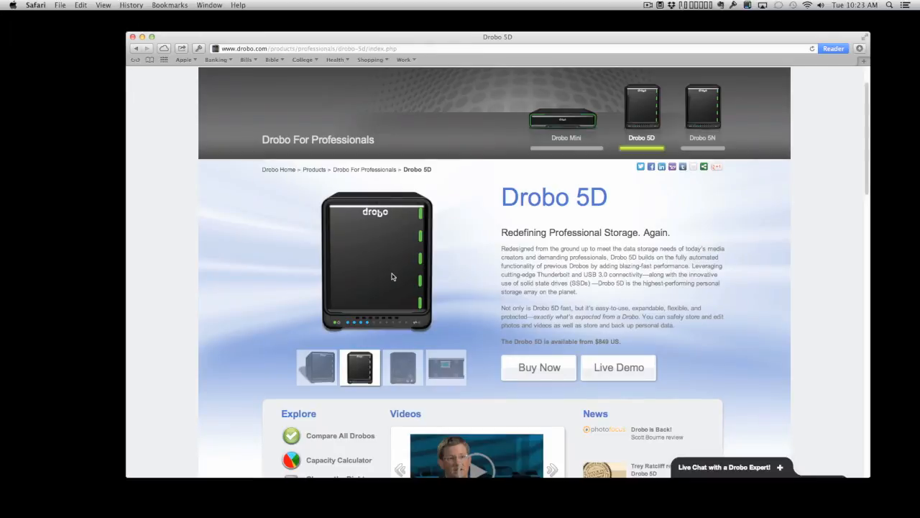
mouse_move(401, 260)
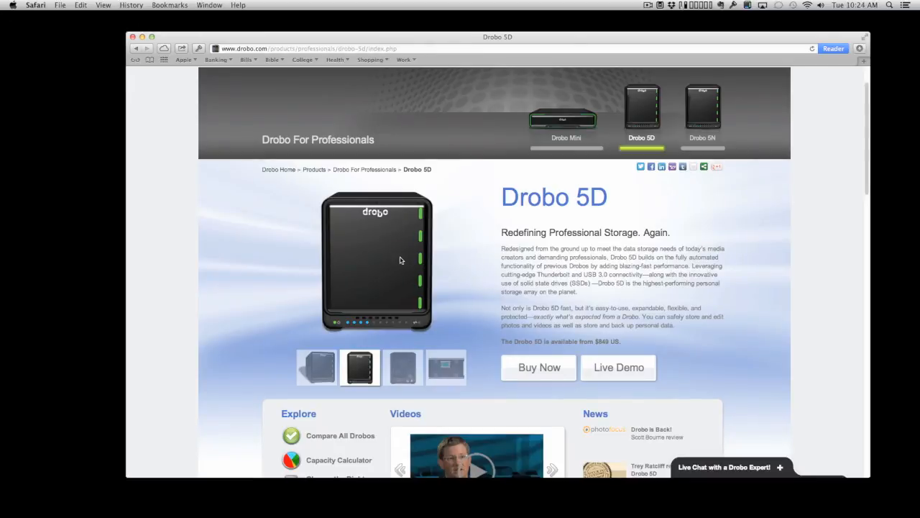
mouse_move(422, 289)
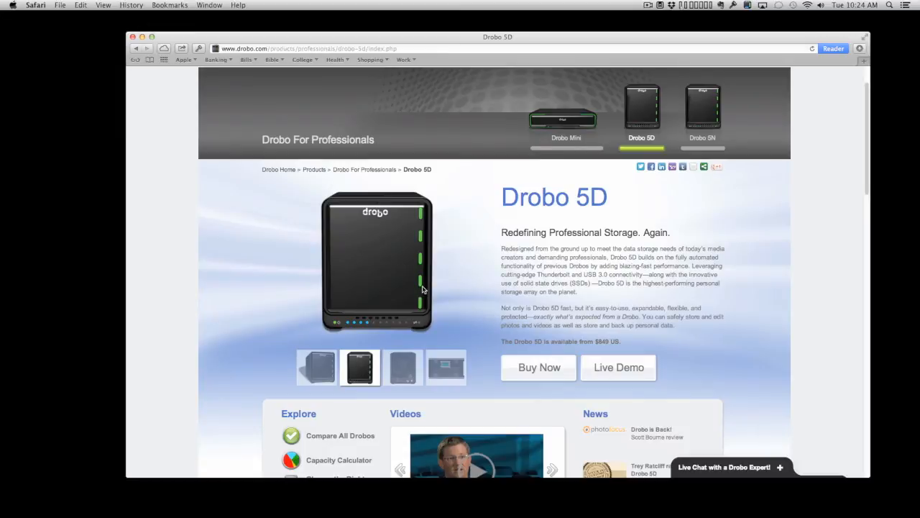
mouse_move(372, 302)
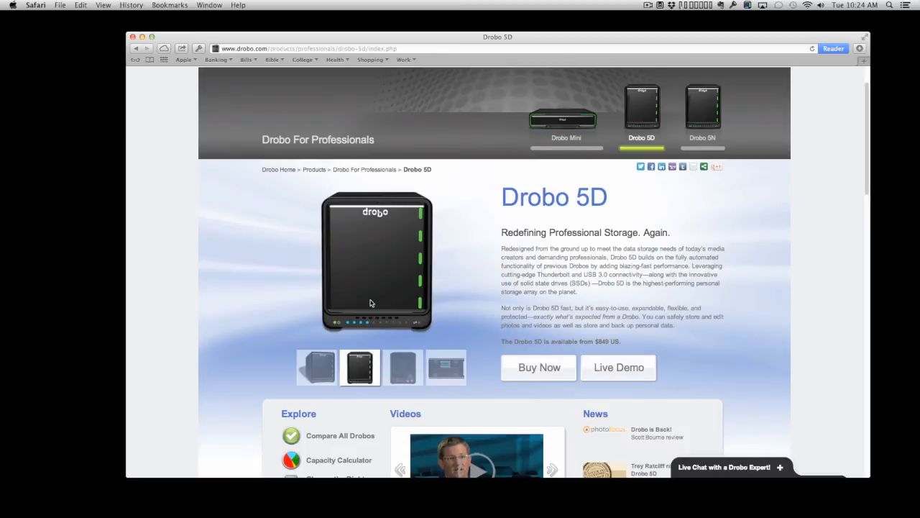
mouse_move(422, 297)
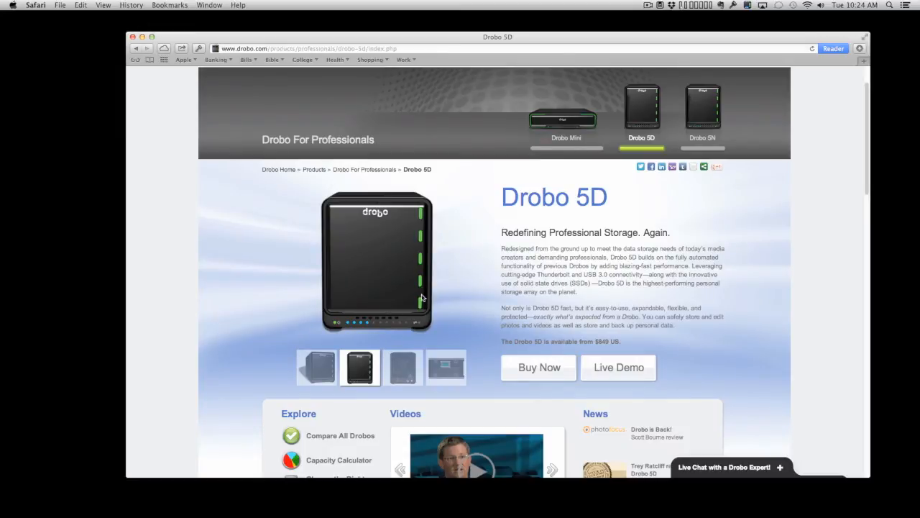
mouse_move(421, 220)
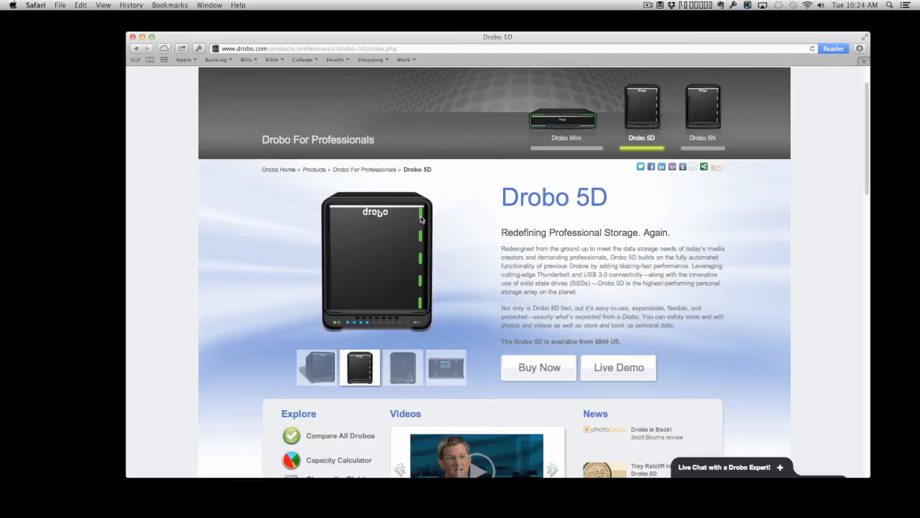
mouse_move(417, 255)
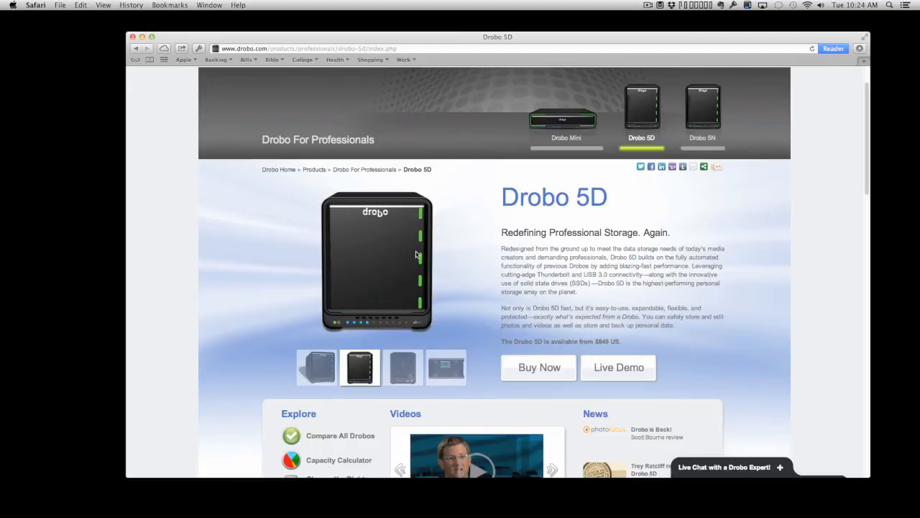
mouse_move(426, 264)
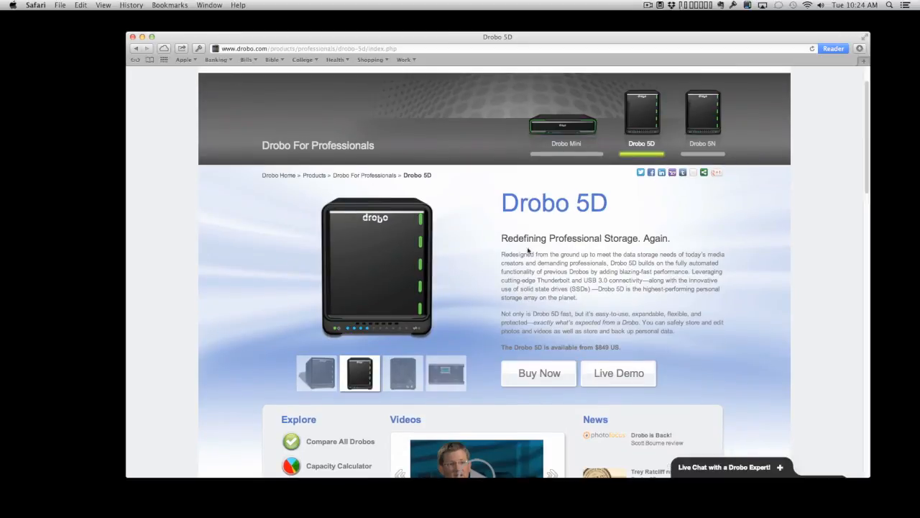
mouse_move(496, 263)
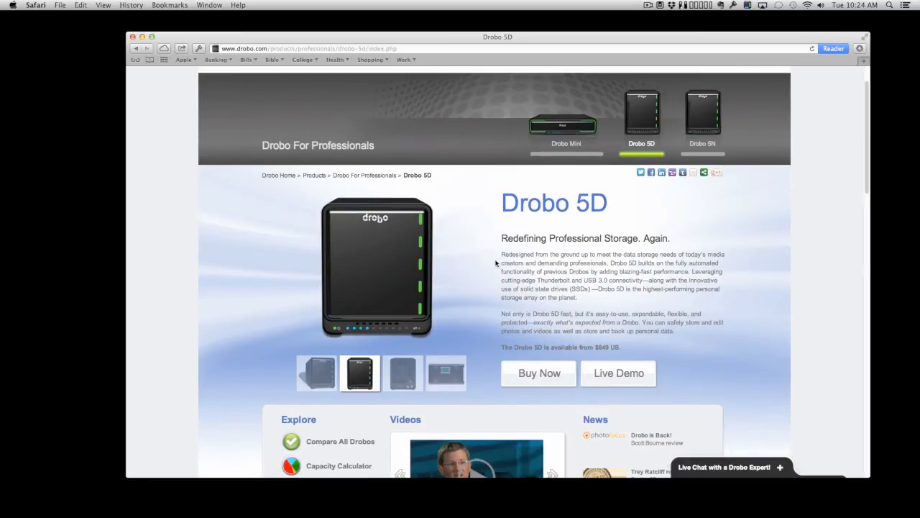
mouse_move(532, 27)
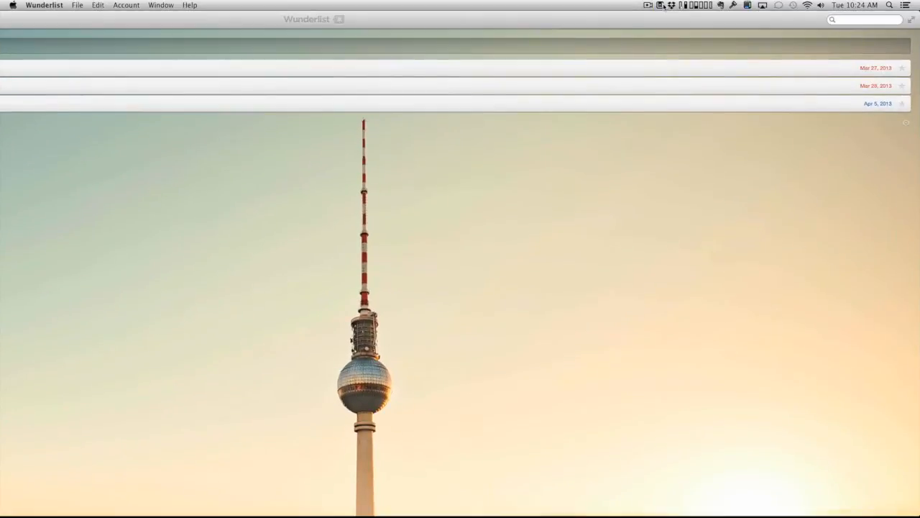
mouse_move(28, 7)
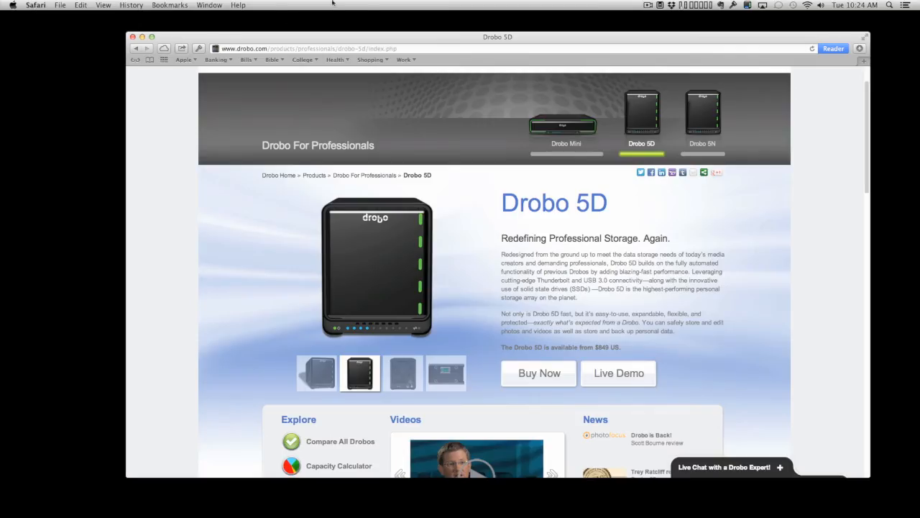
Open Drobo Dashboard, reposition its window, and show the Drobo 5D status page.
left_click(747, 5)
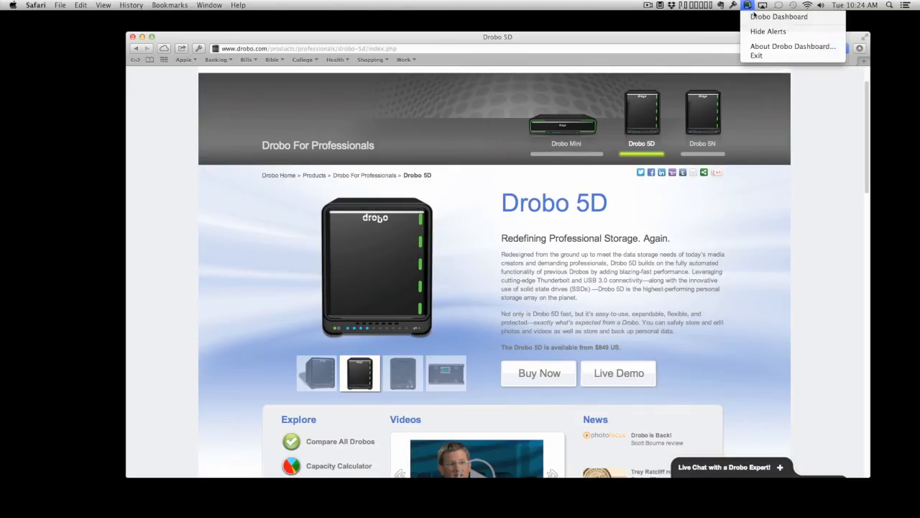
left_click(778, 16)
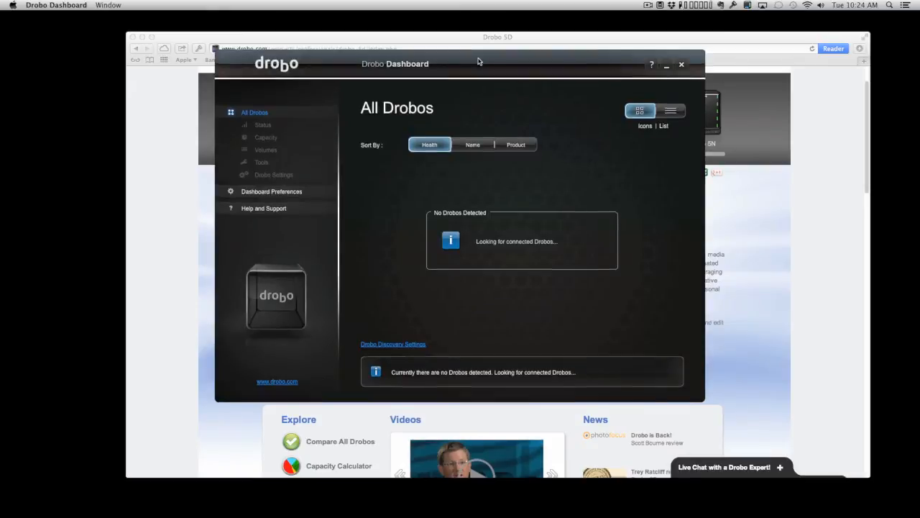
left_click_drag(478, 64, 521, 84)
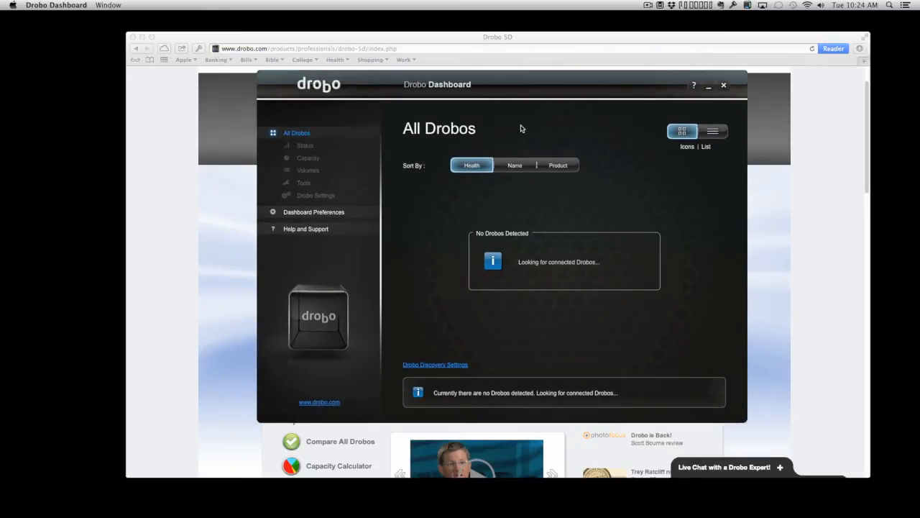
mouse_move(364, 164)
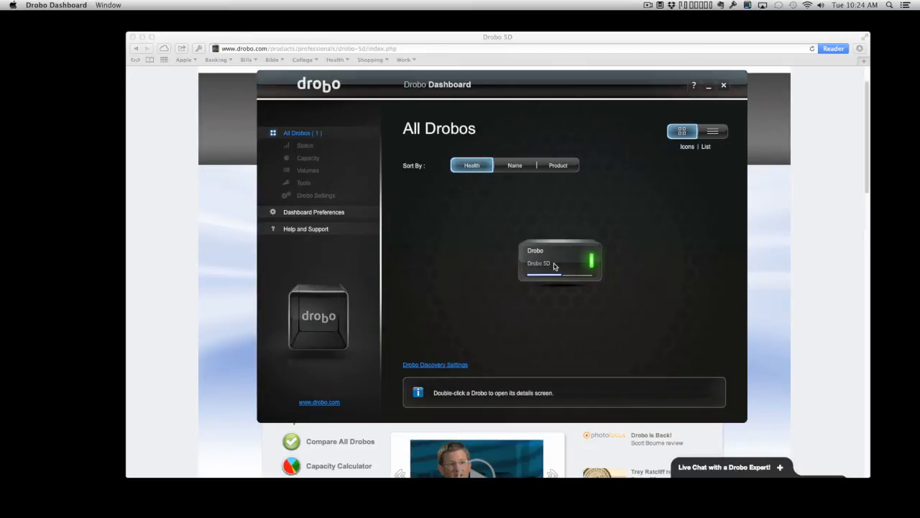
double_click(559, 261)
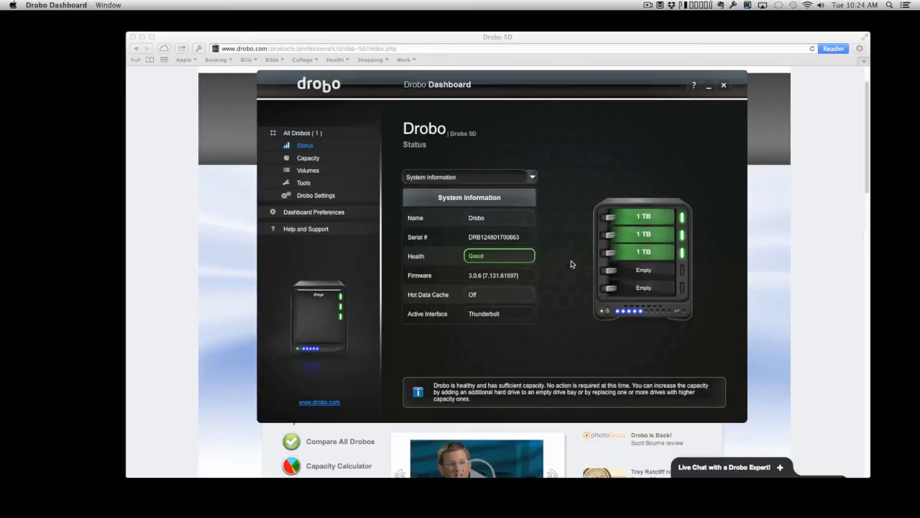
mouse_move(543, 317)
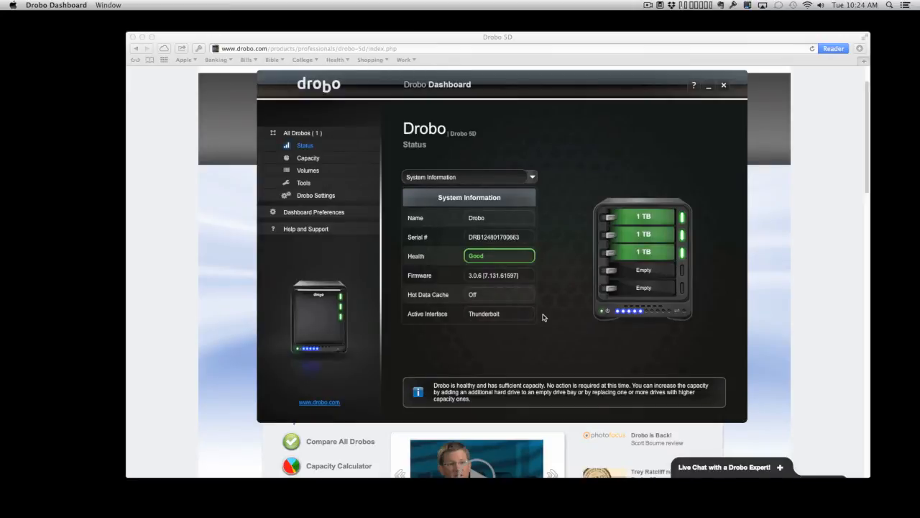
mouse_move(644, 234)
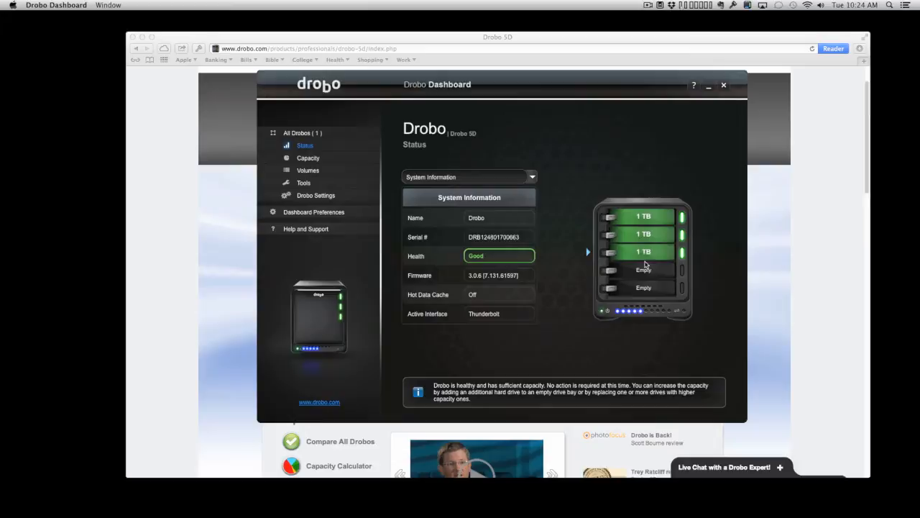
mouse_move(642, 279)
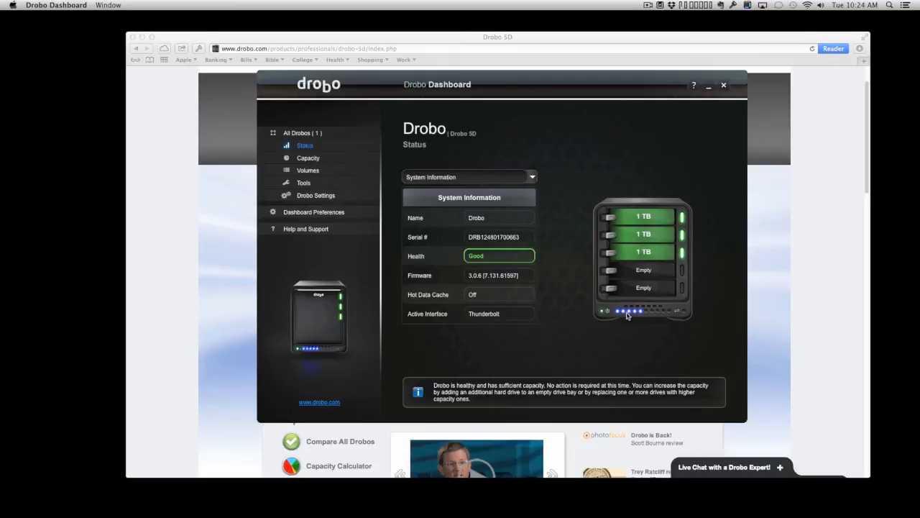
mouse_move(637, 316)
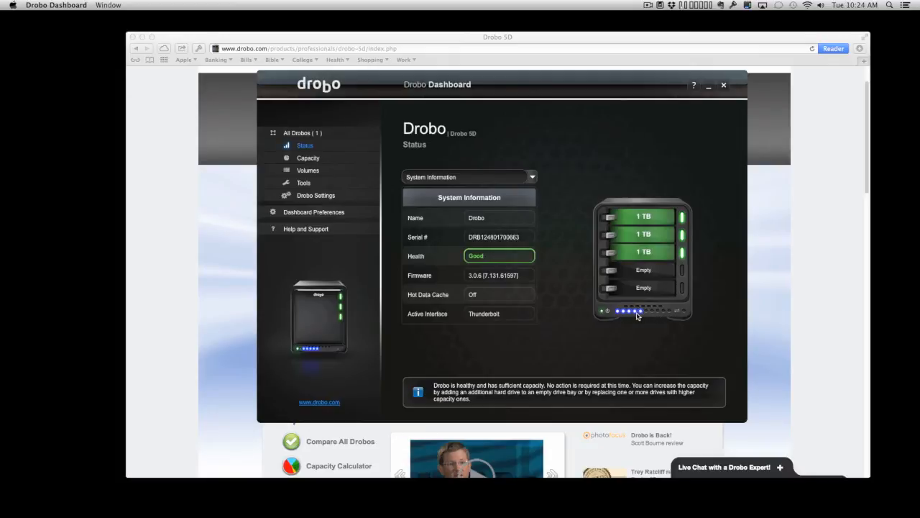
mouse_move(665, 313)
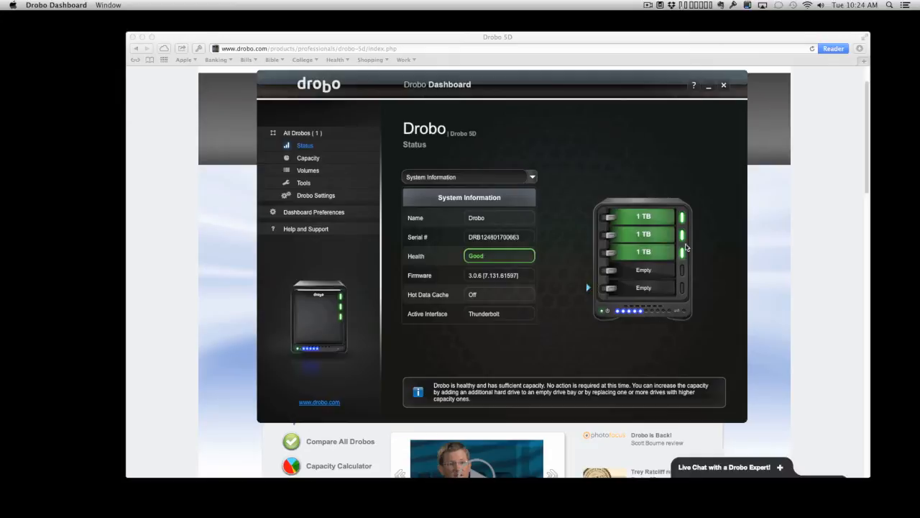
mouse_move(669, 191)
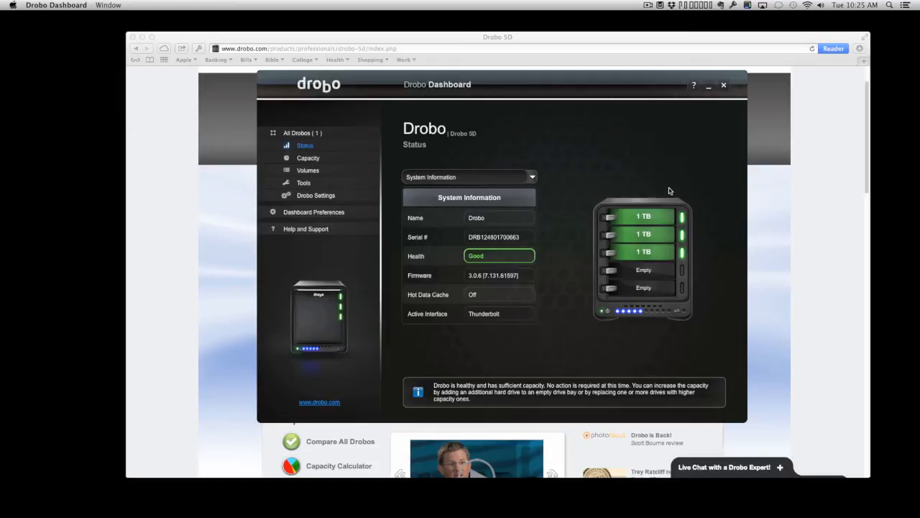
mouse_move(650, 288)
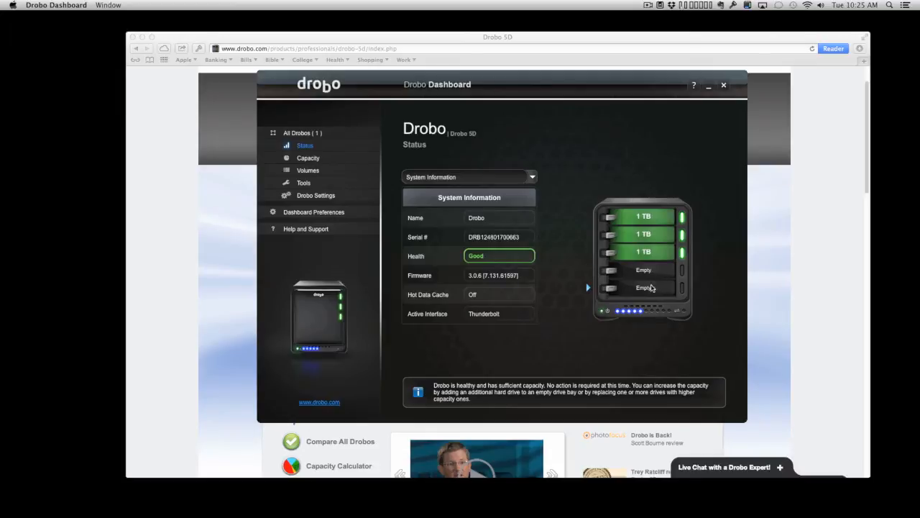
mouse_move(652, 254)
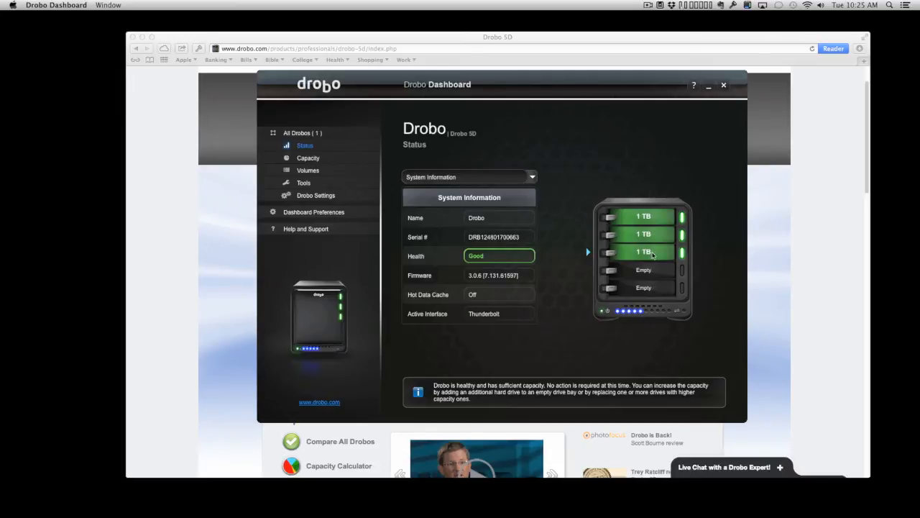
mouse_move(656, 280)
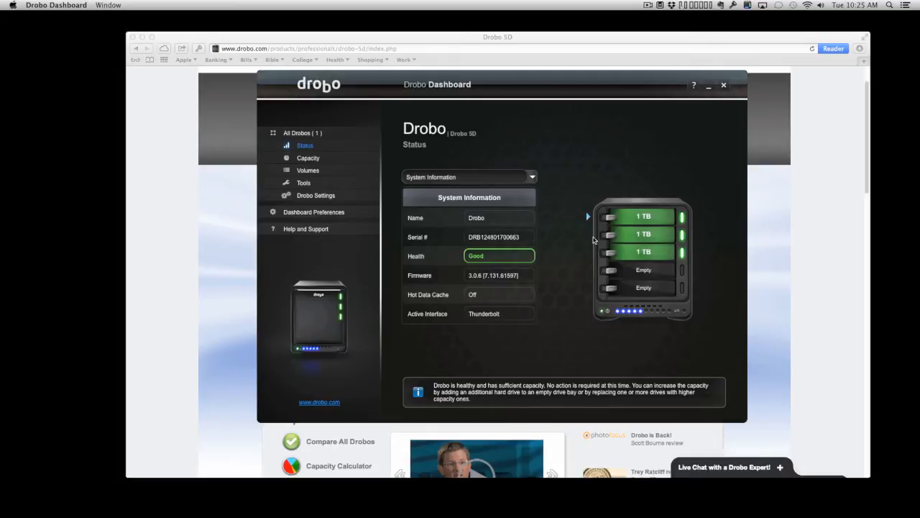
mouse_move(625, 318)
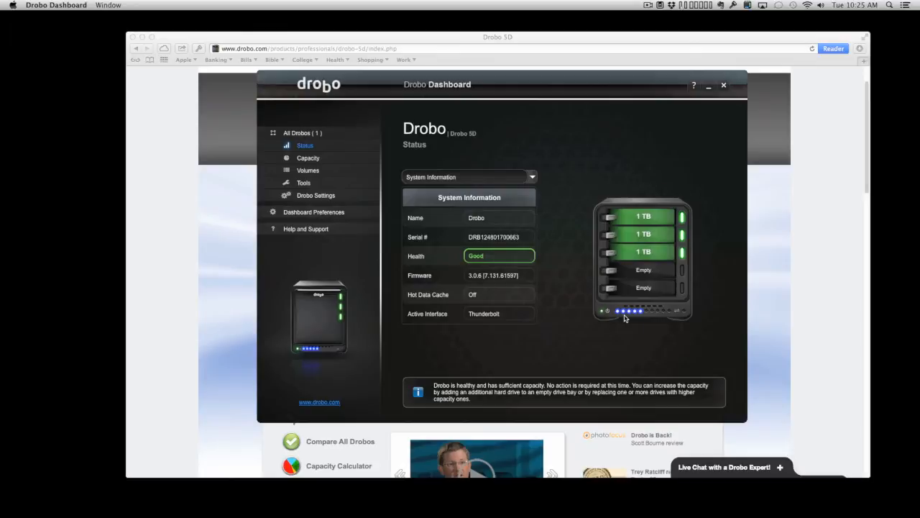
mouse_move(628, 317)
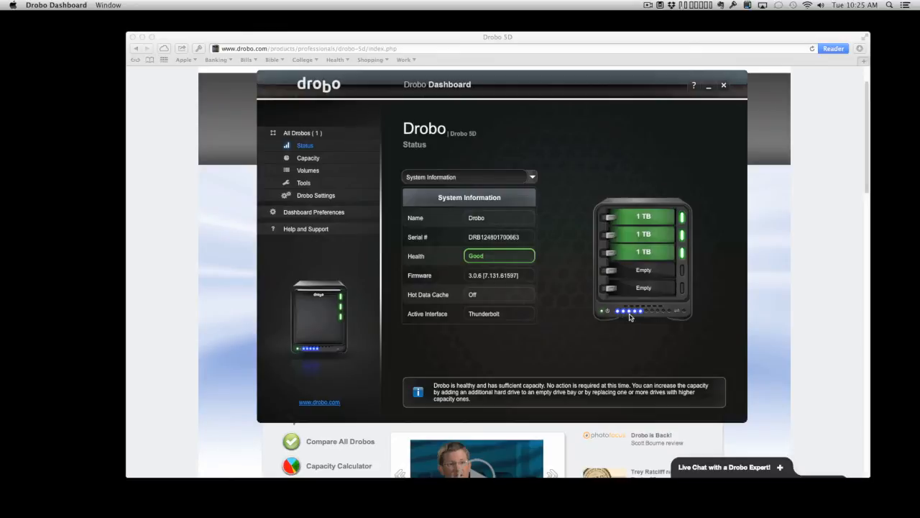
mouse_move(426, 189)
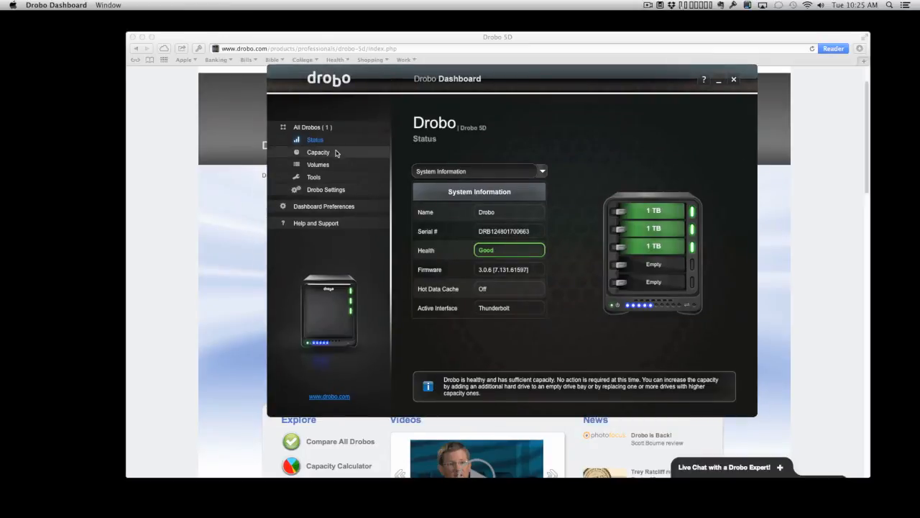
mouse_move(588, 327)
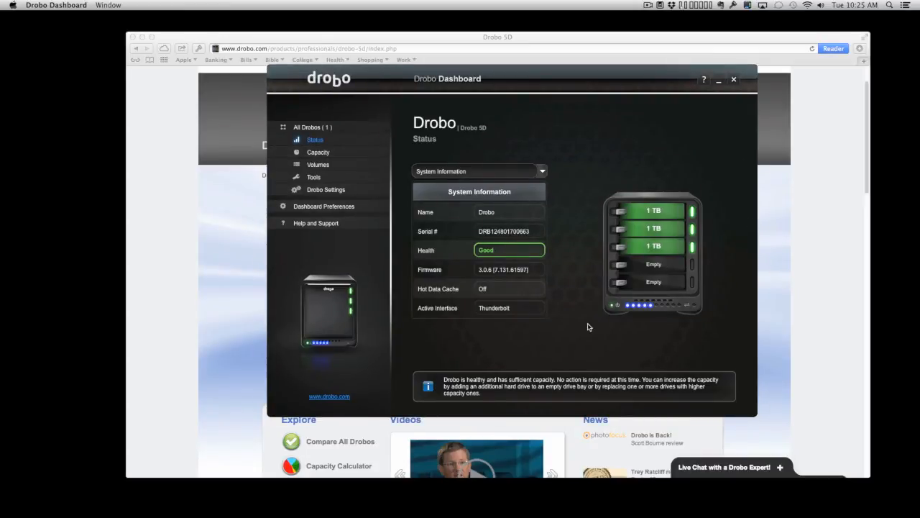
Review Drobo capacity, open and cancel Drobo Settings, then quit Drobo Dashboard.
left_click(318, 152)
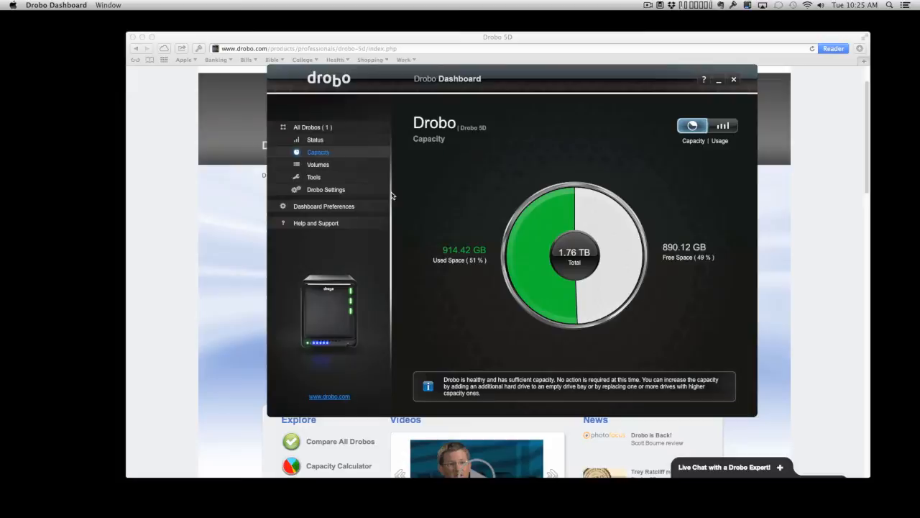
mouse_move(606, 231)
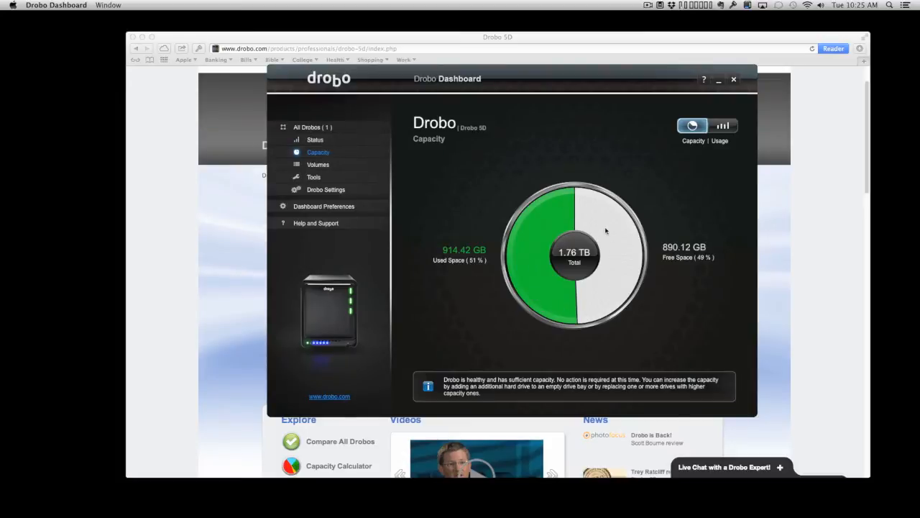
mouse_move(318, 168)
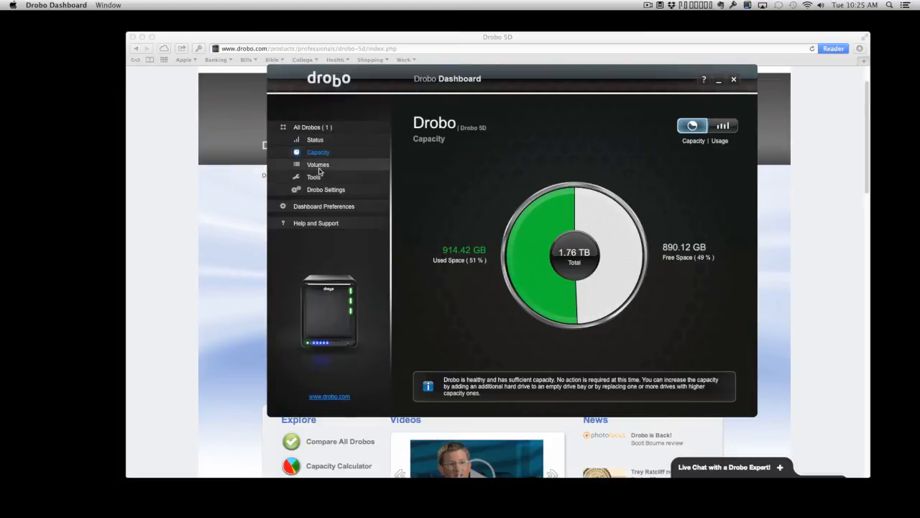
left_click(326, 189)
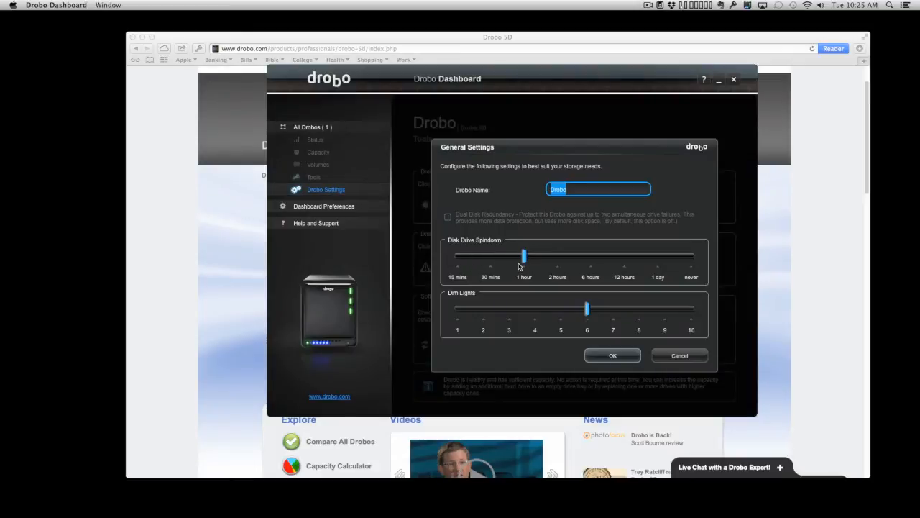
mouse_move(458, 261)
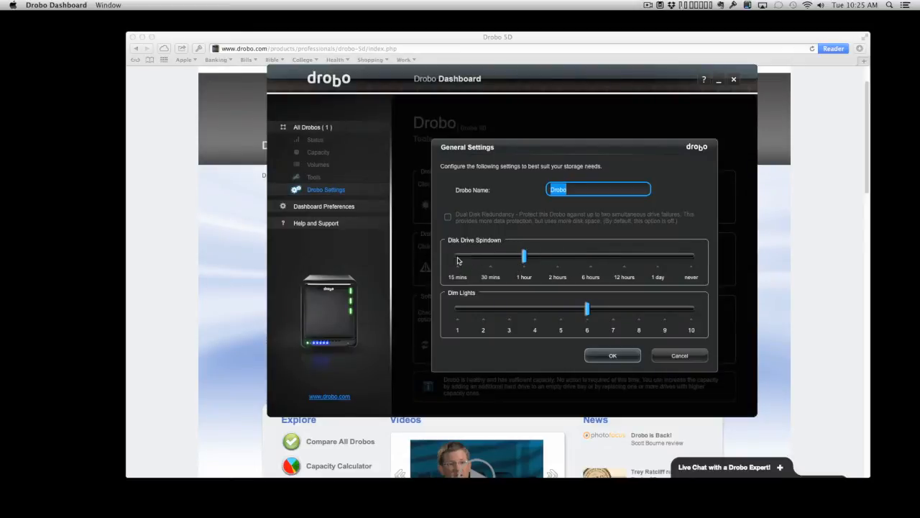
mouse_move(513, 271)
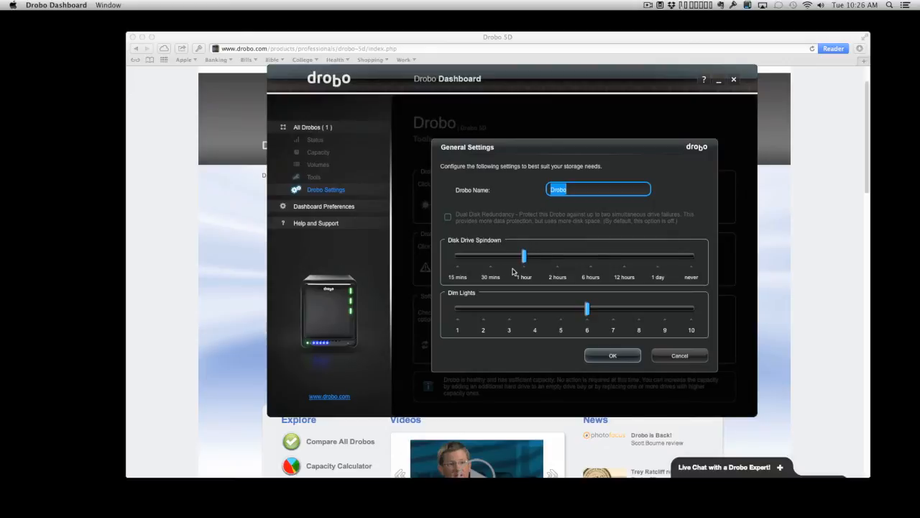
left_click(679, 354)
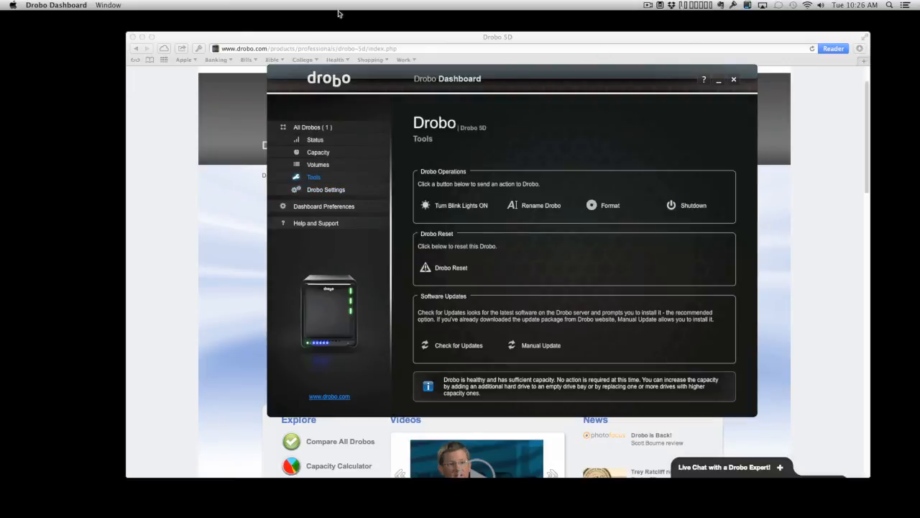
mouse_move(734, 79)
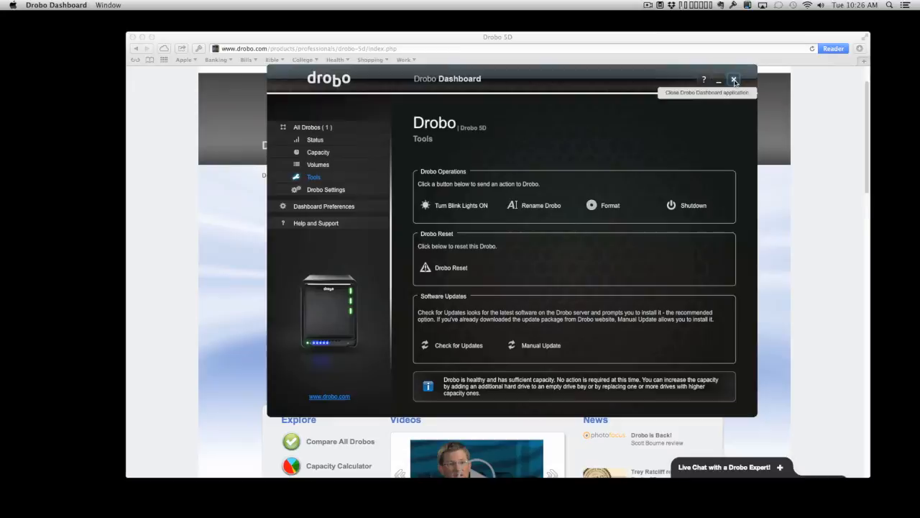
left_click(734, 79)
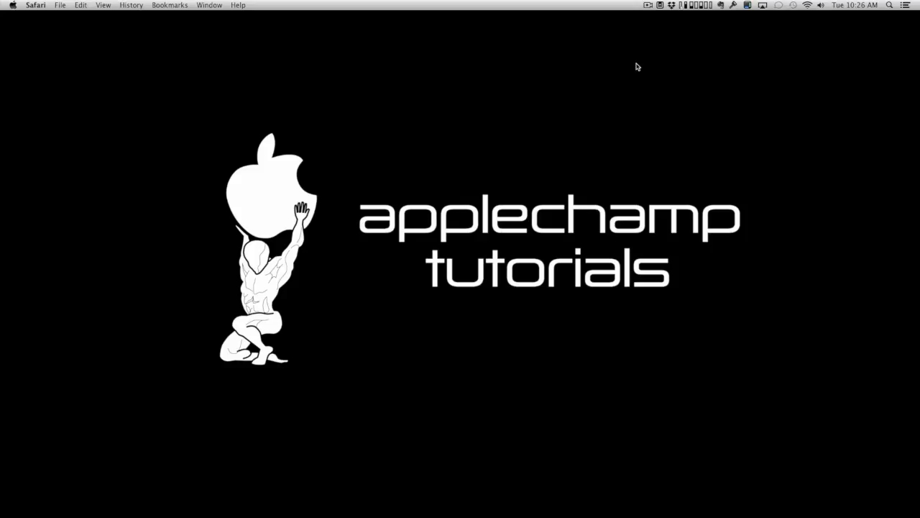
Launch Blackmagic Disk Speed Test from the menu bar icon.
left_click(890, 5)
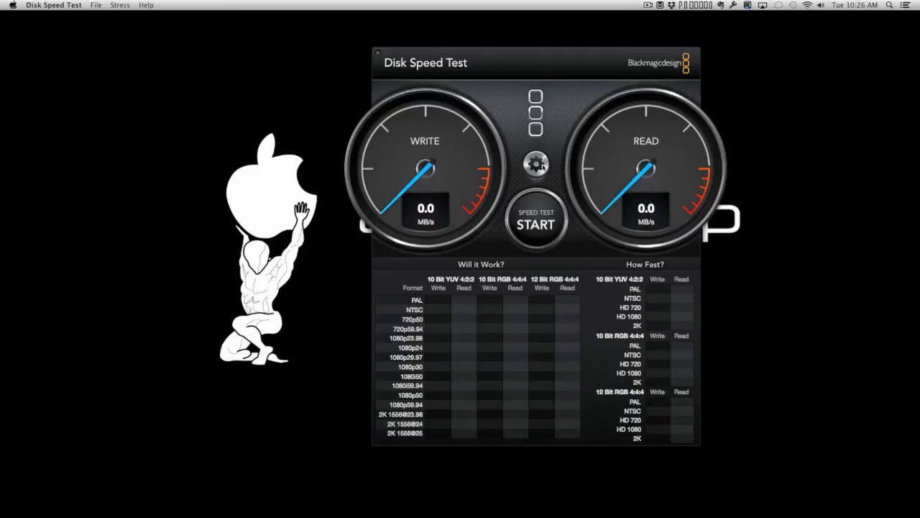
Choose the iMac drive as target with 1 GB stress and start the speed test.
left_click(535, 163)
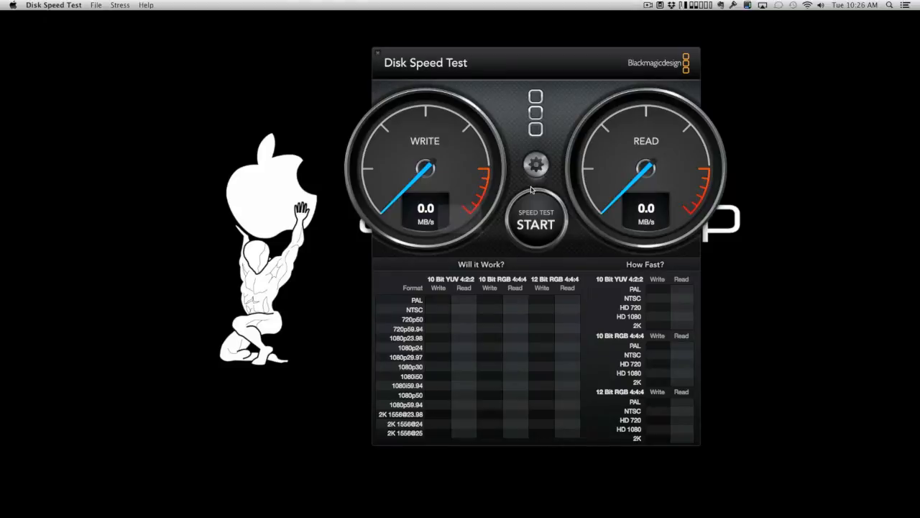
left_click(535, 223)
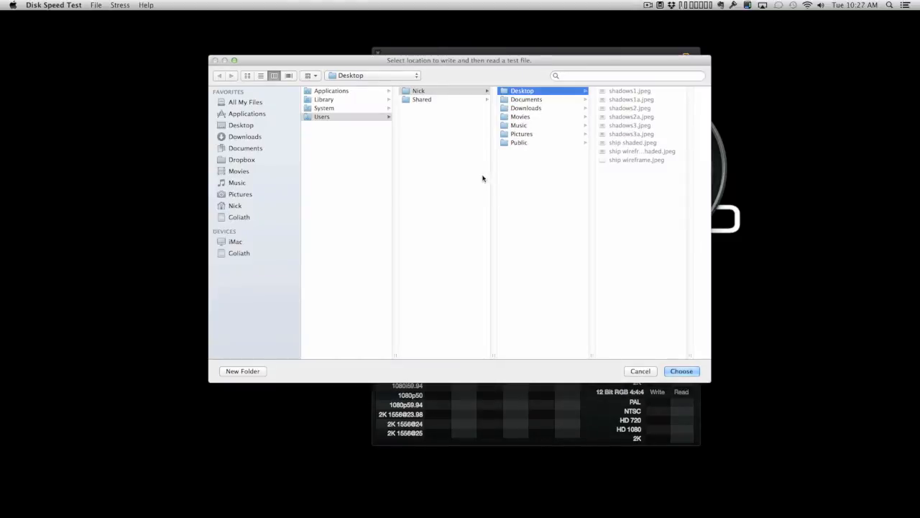
left_click(236, 241)
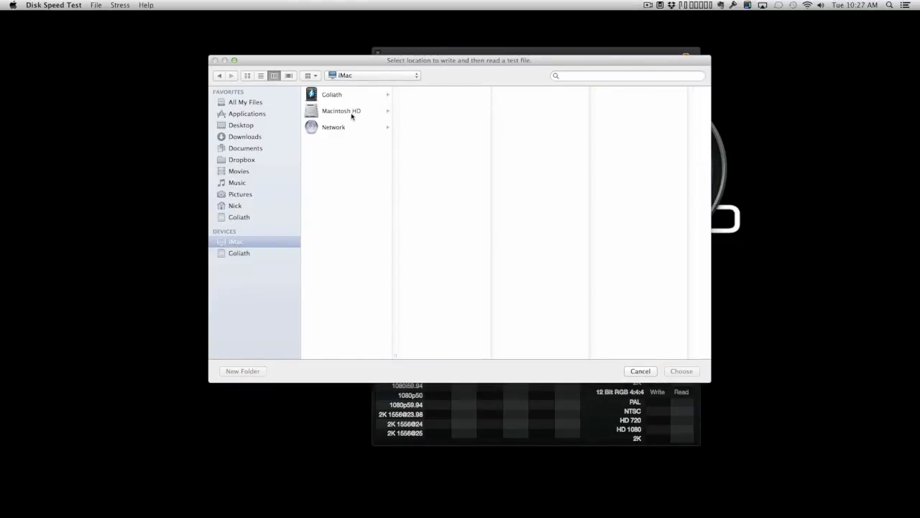
left_click(342, 111)
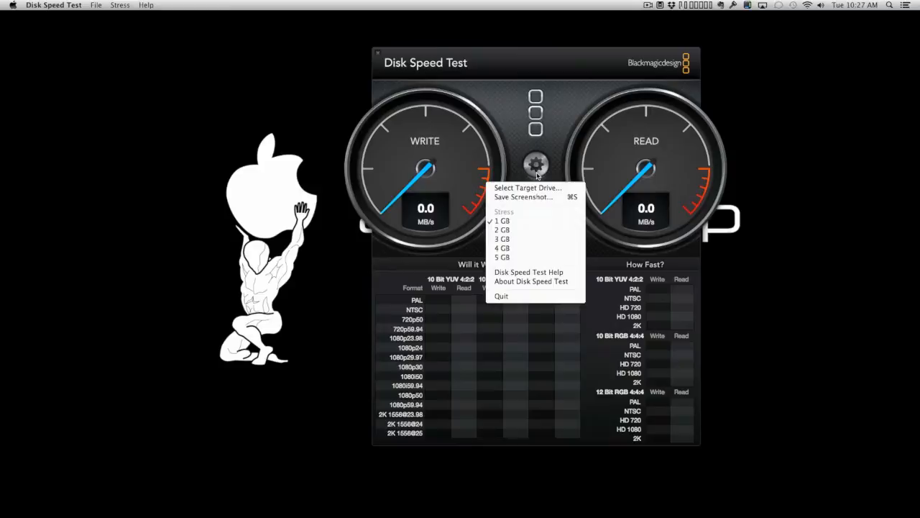
mouse_move(511, 116)
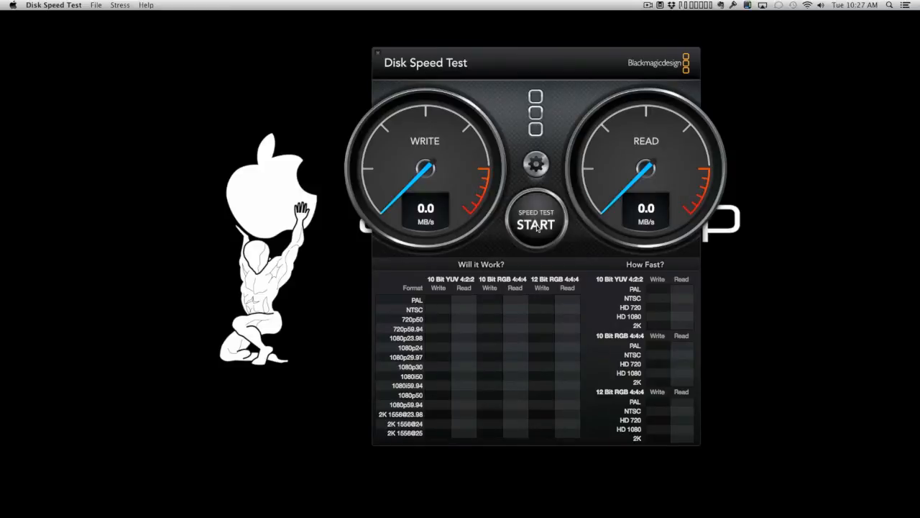
left_click(536, 222)
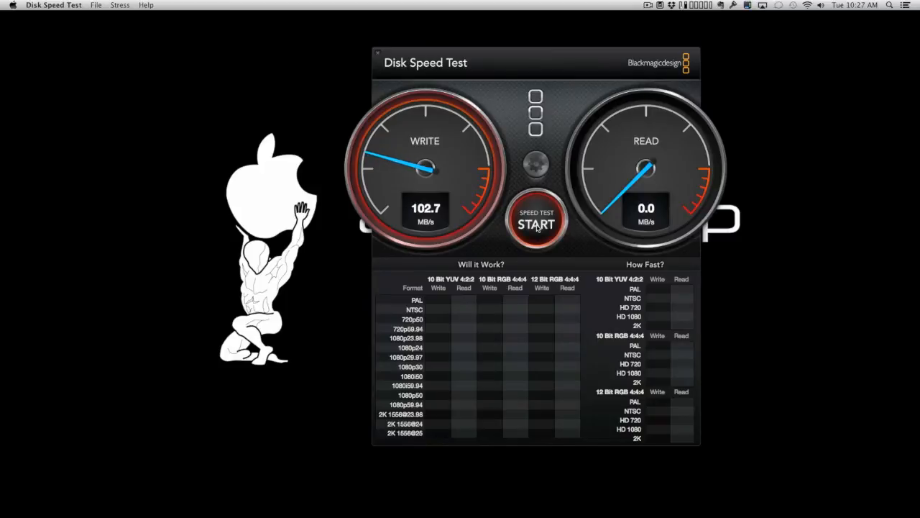
Let the first write and read passes finish, about 102.7 and 120.3 MB/s.
left_click(536, 222)
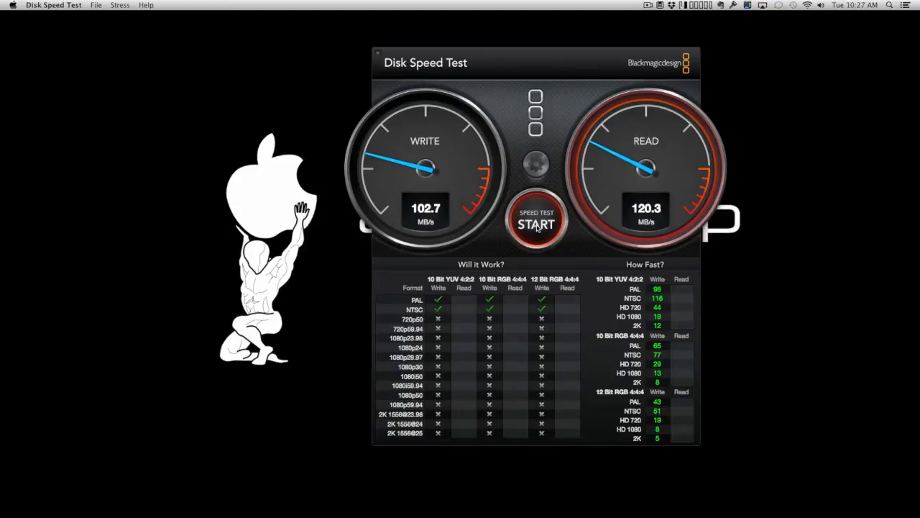
left_click(536, 223)
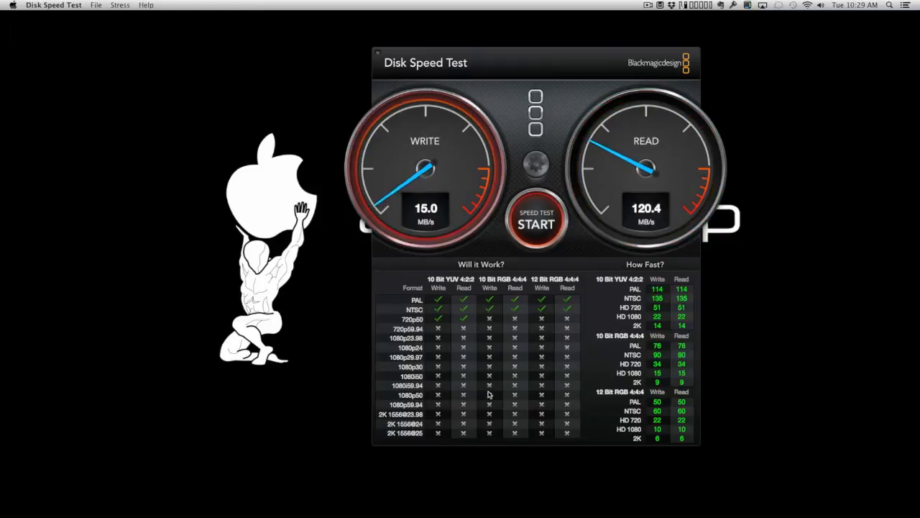
Keep the test cycling until both results tables fill, then stop it.
left_click(535, 222)
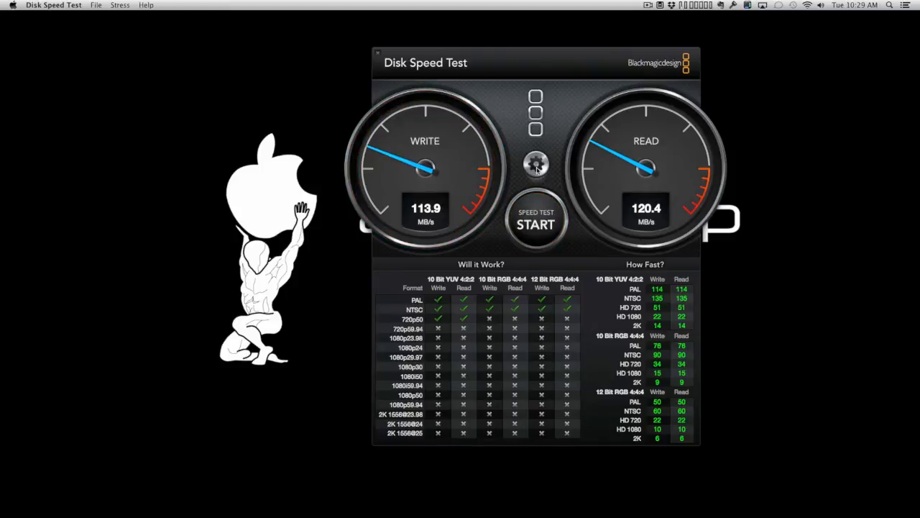
Save a results screenshot to the Desktop named 'DiskSpeedTest_iMac 1GB'.
left_click(535, 167)
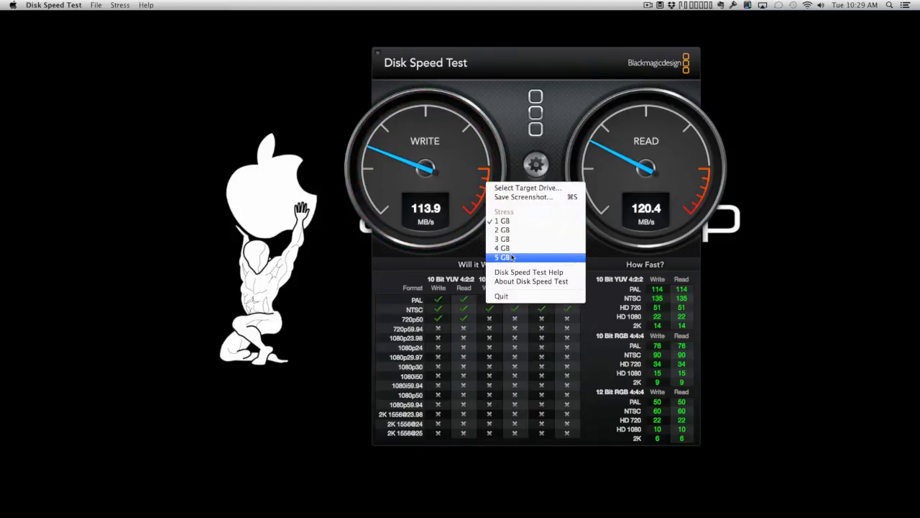
mouse_move(525, 197)
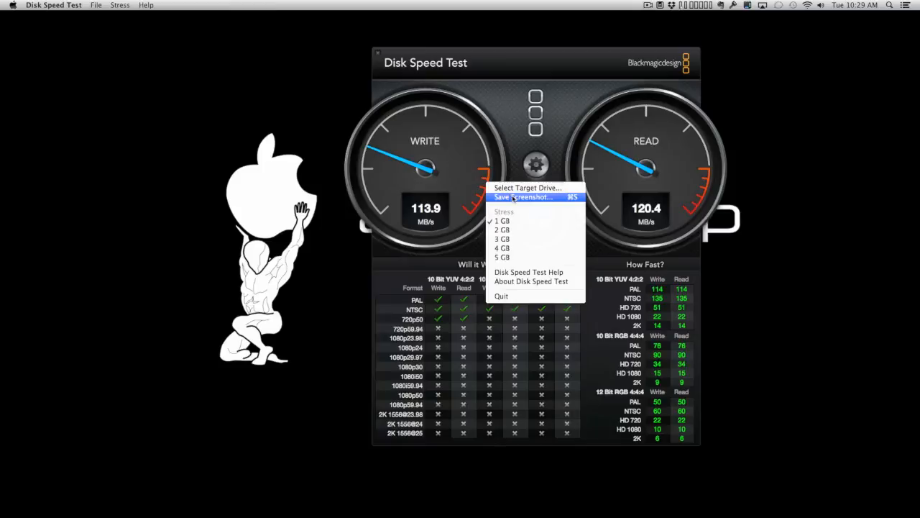
left_click(524, 197)
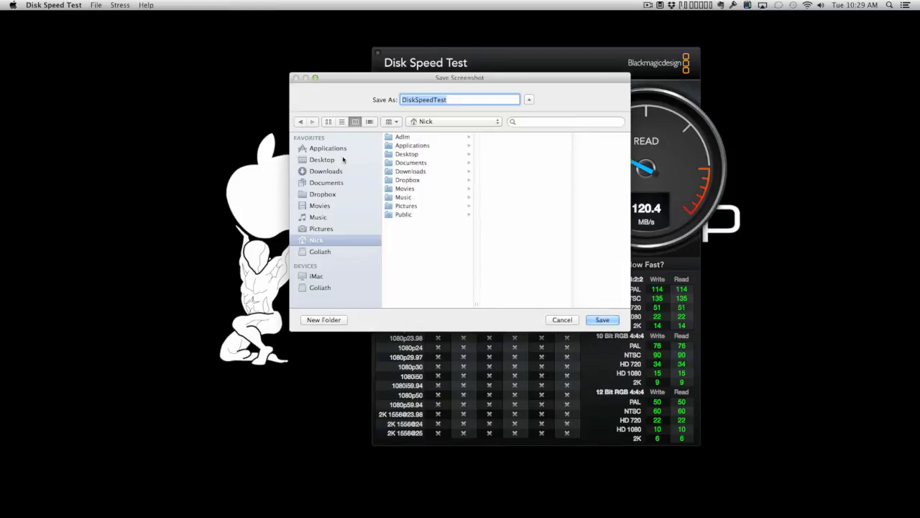
left_click(322, 159)
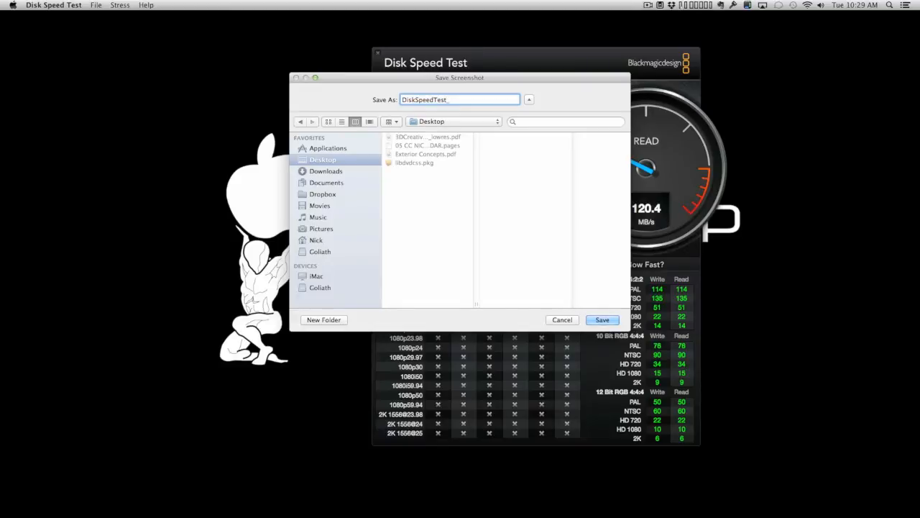
type("_iMac")
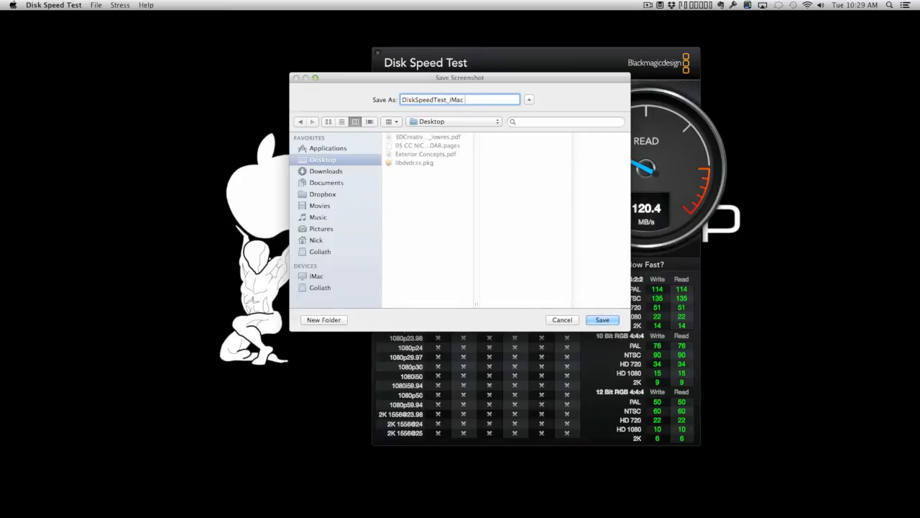
type("1GB")
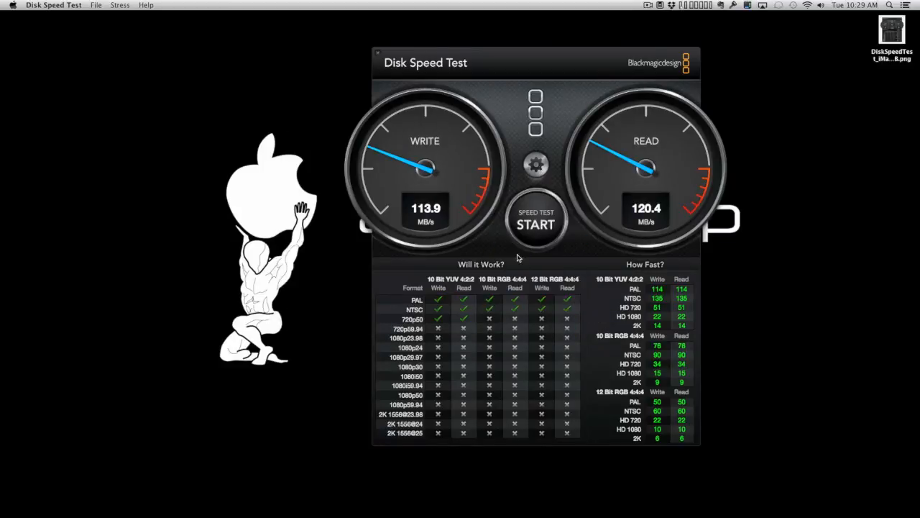
Run several write/read cycles on the iMac drive, stopping at 121.0 MB/s read.
left_click(536, 223)
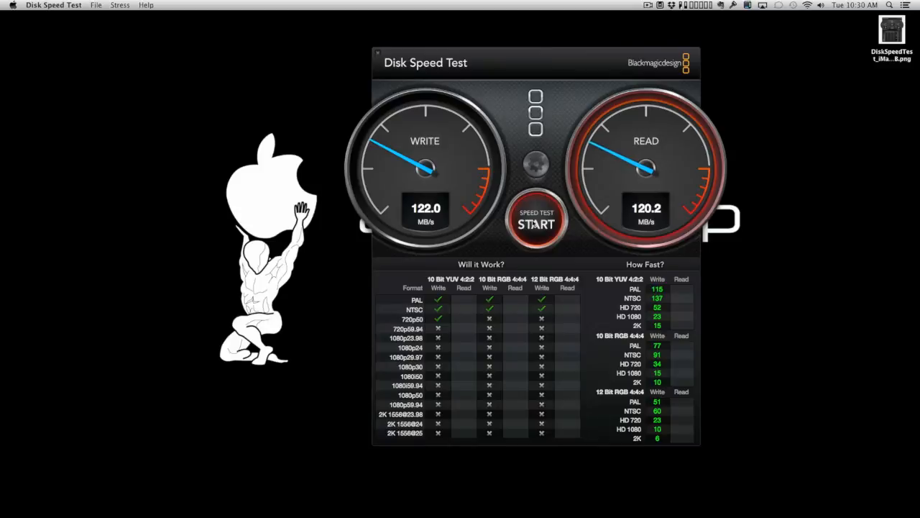
left_click(536, 221)
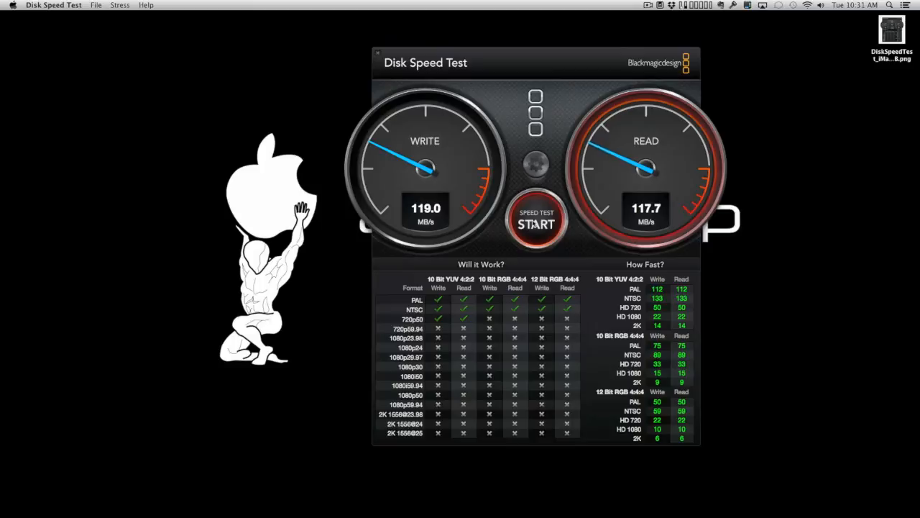
left_click(536, 220)
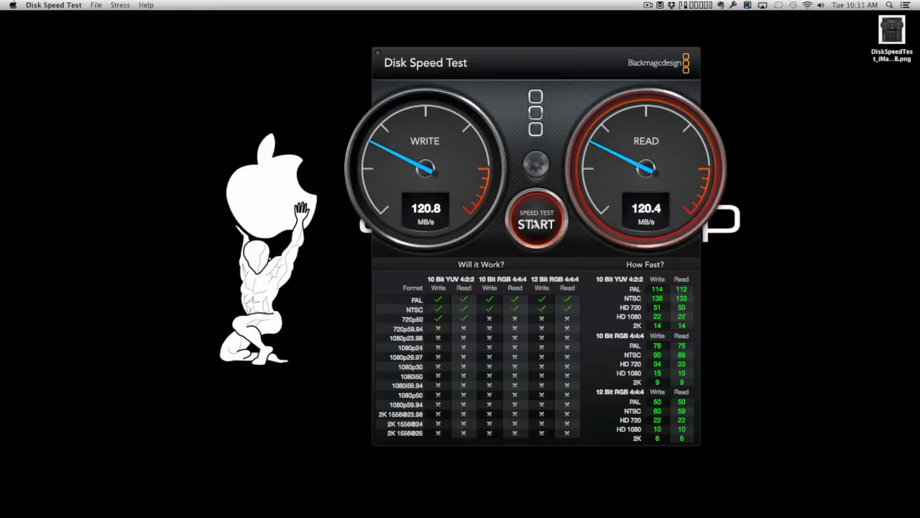
left_click(536, 222)
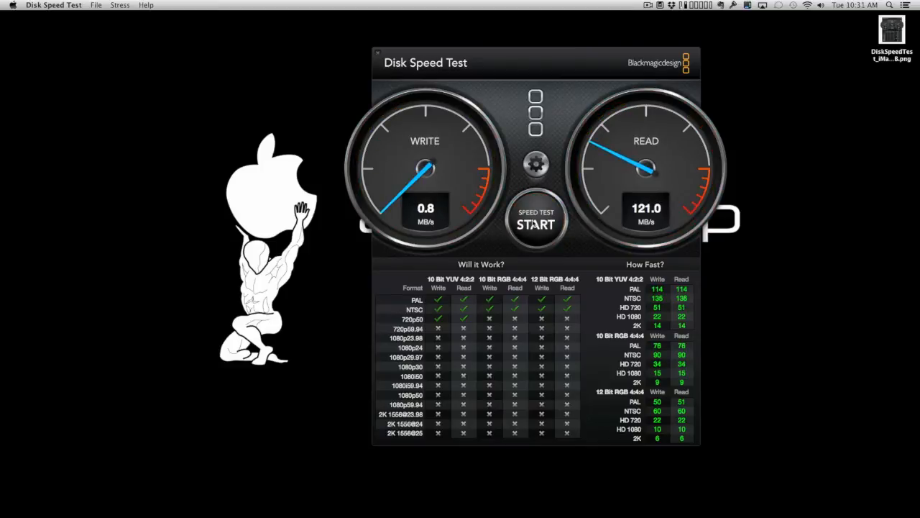
Save a Desktop screenshot named 'DiskSpeedTest_iMac 5GB' with read at 121.0 MB/s.
left_click(536, 164)
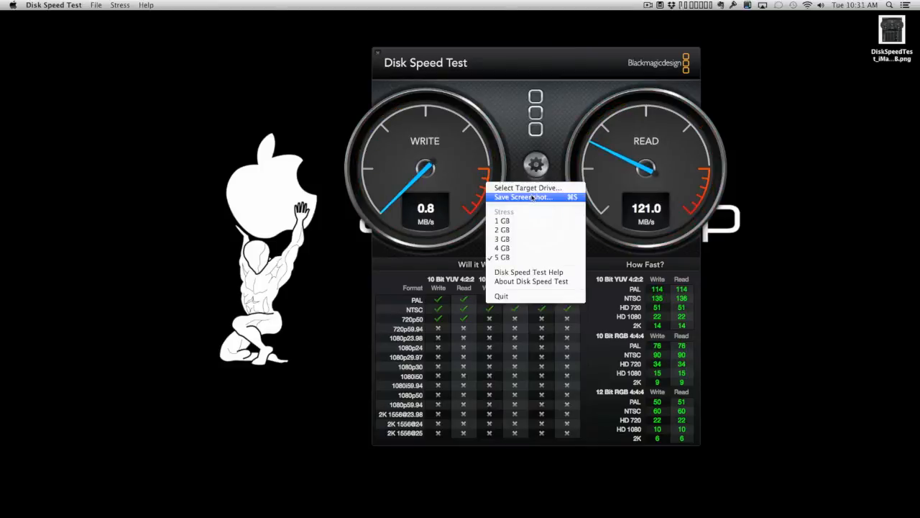
left_click(522, 197)
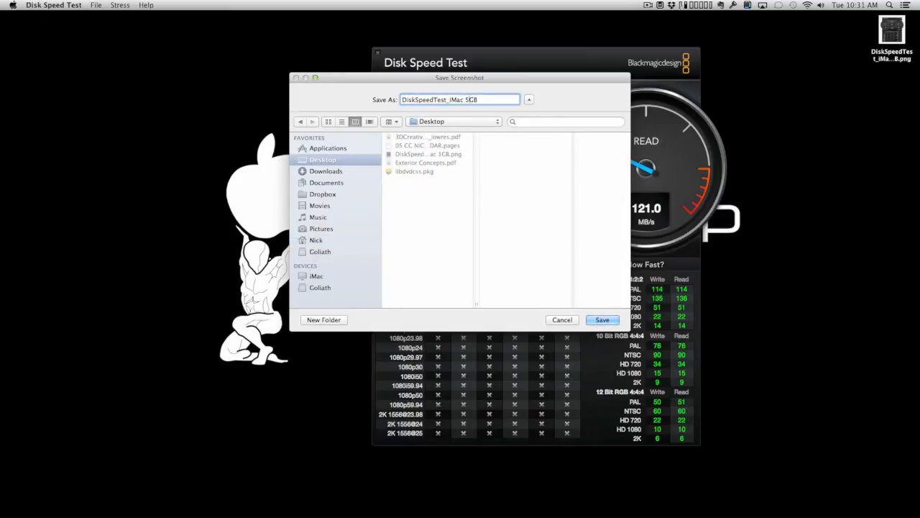
left_click(601, 319)
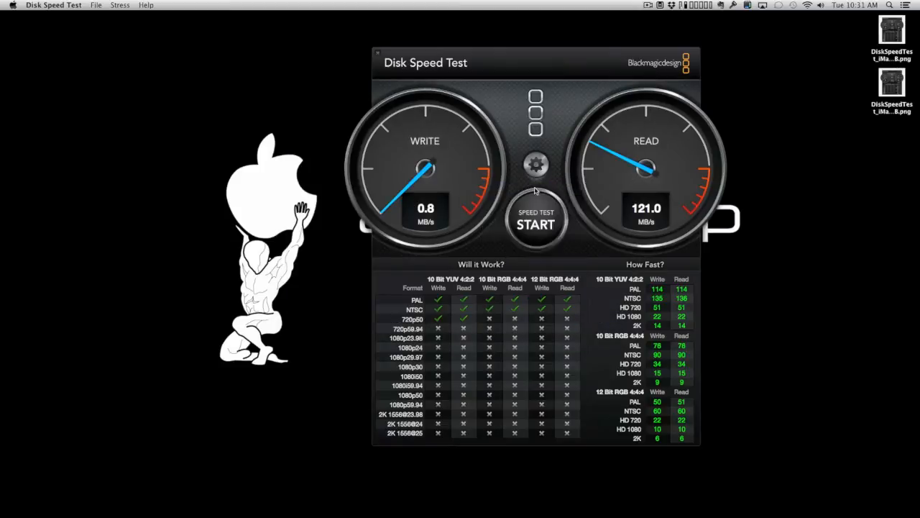
Target the Goliath drive, run the speed test to ~179/148 MB/s, then stop.
left_click(535, 222)
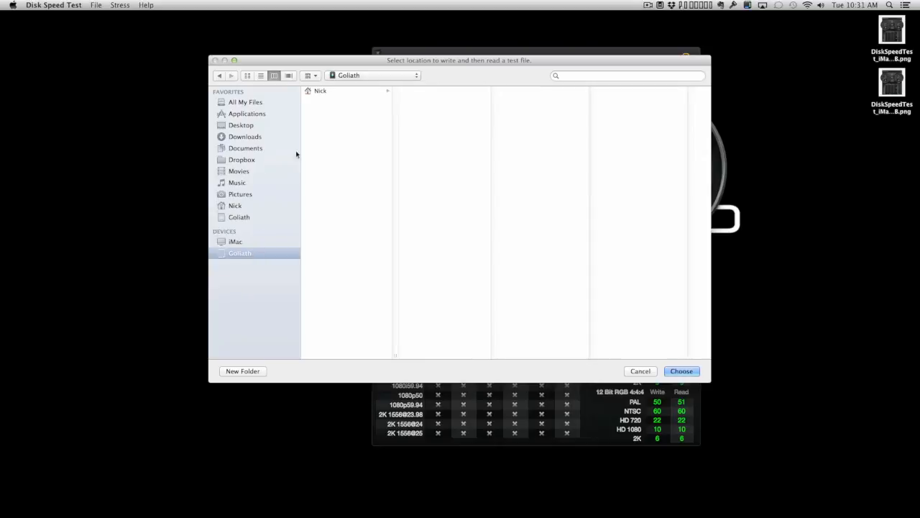
left_click(681, 371)
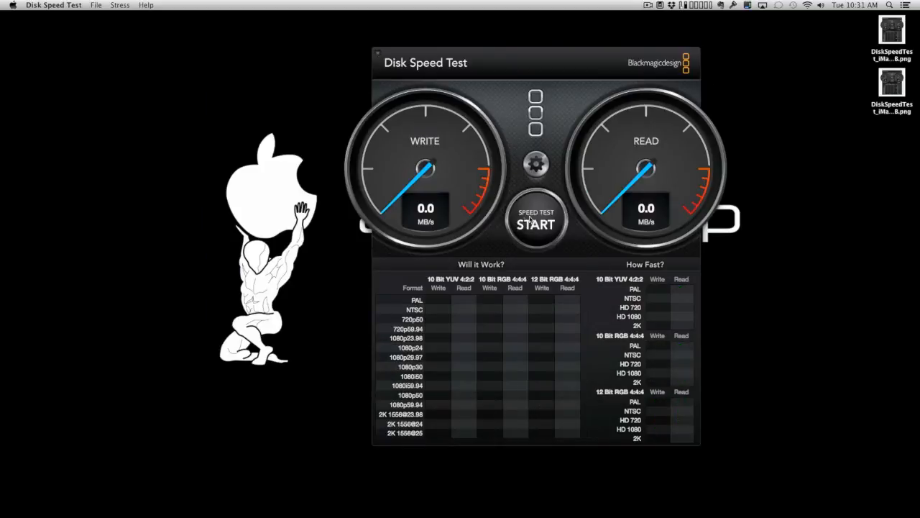
left_click(534, 221)
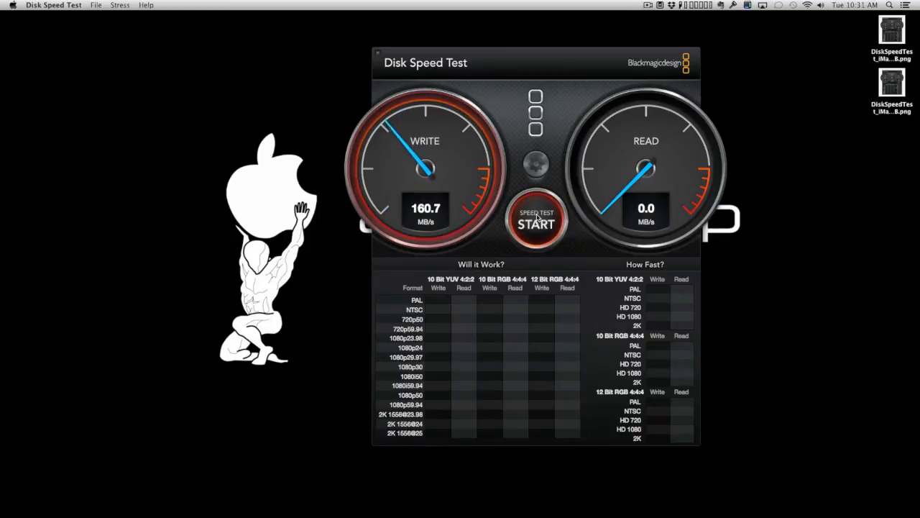
left_click(536, 223)
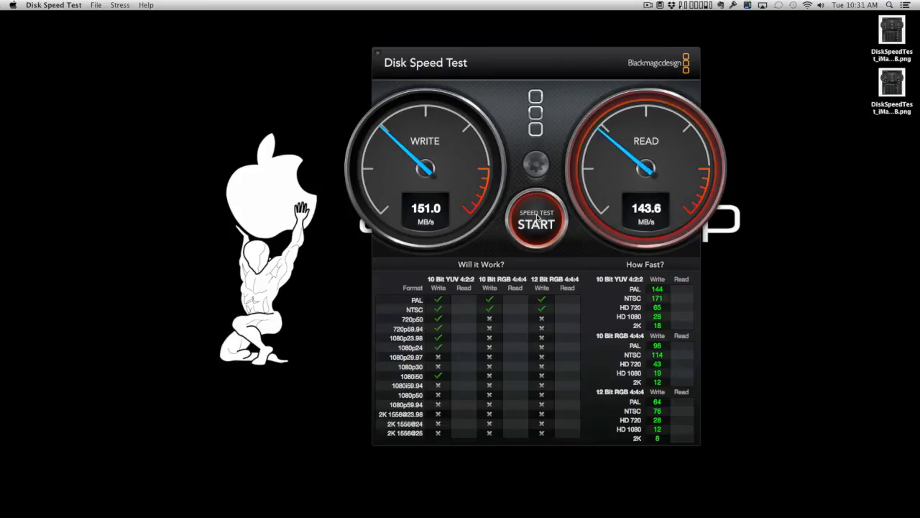
left_click(535, 221)
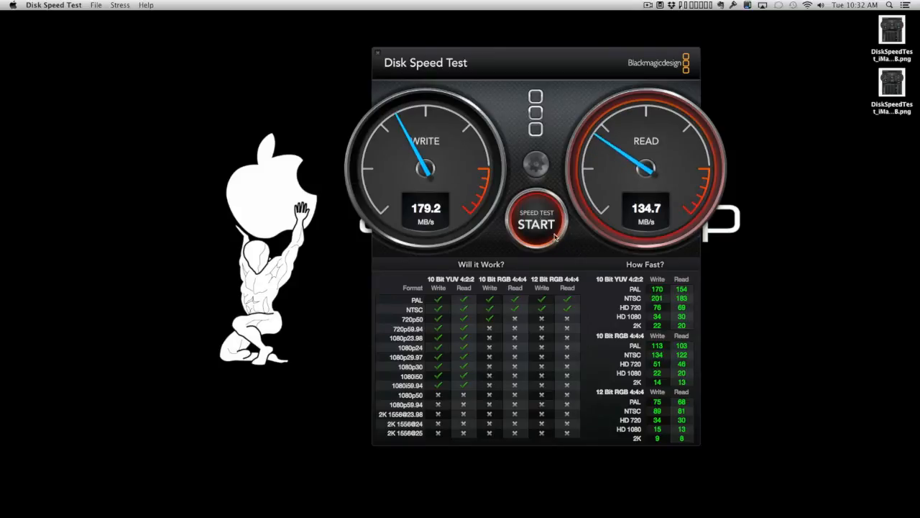
left_click(536, 222)
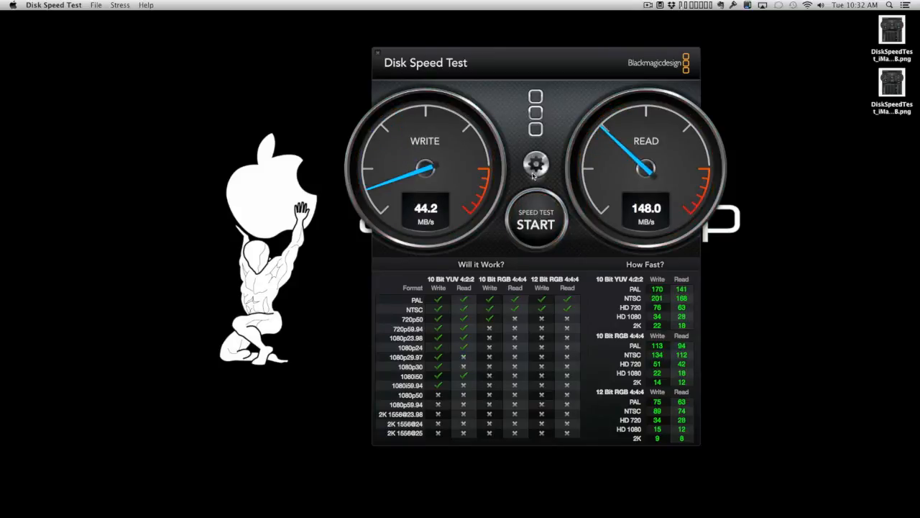
Save the Goliath results screenshot to the Desktop as DiskSpeedTest_Drobo 1GB.
left_click(535, 164)
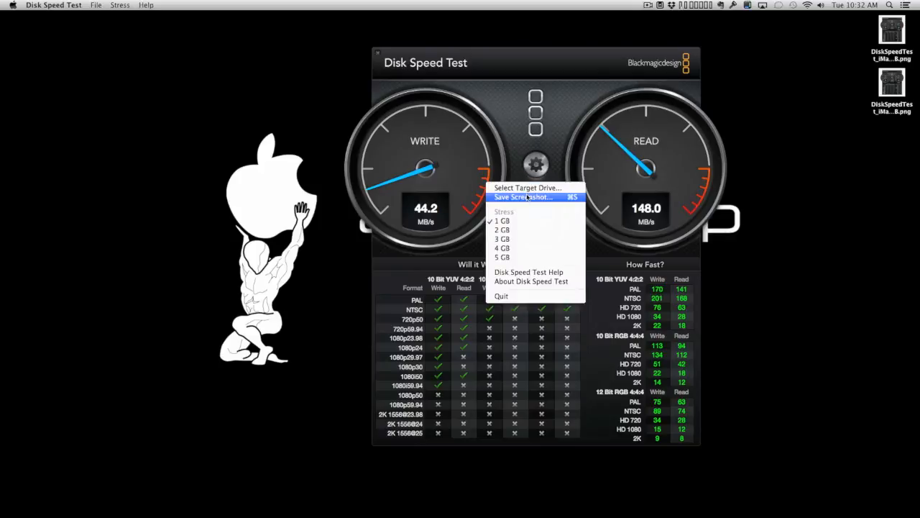
left_click(523, 197)
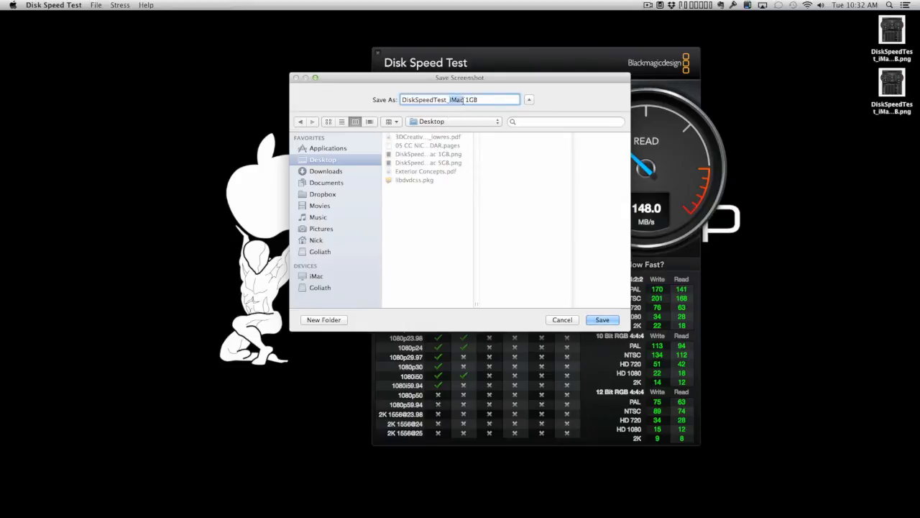
type("Drobo")
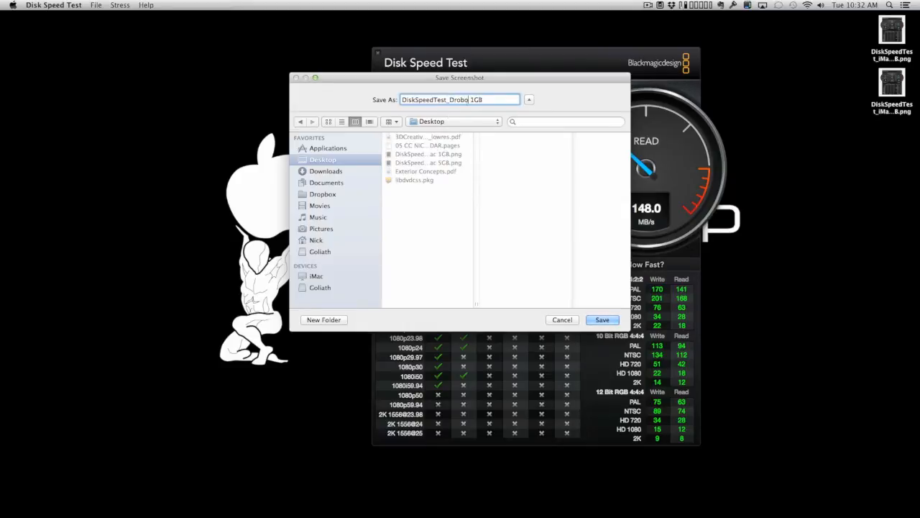
left_click(601, 320)
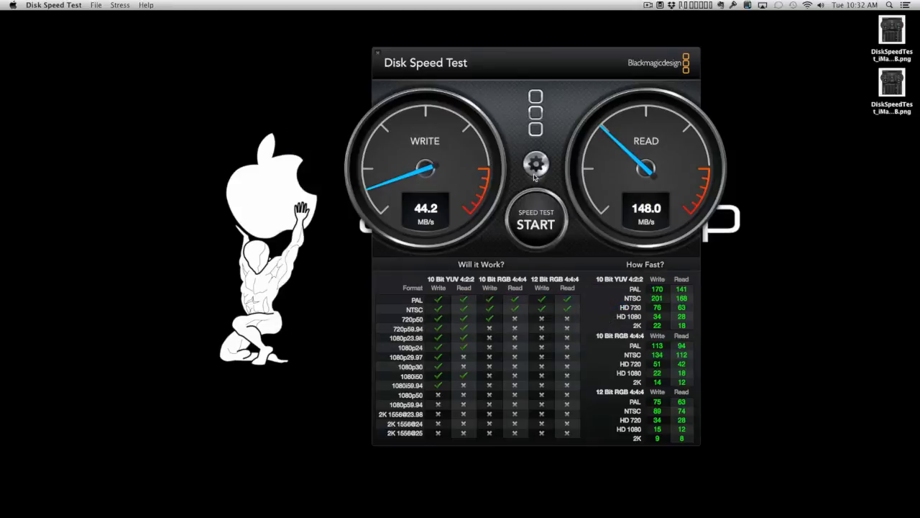
Change the stress size to 5 GB and start a new speed test.
left_click(535, 165)
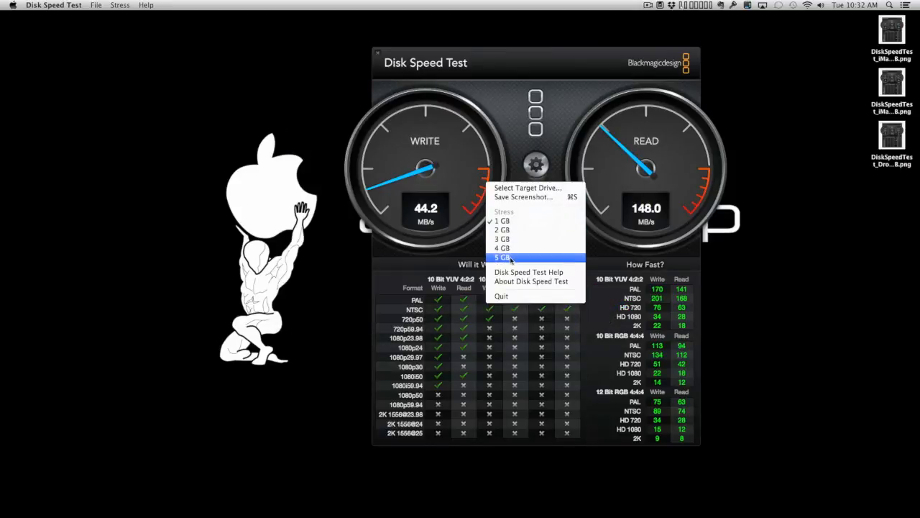
left_click(502, 257)
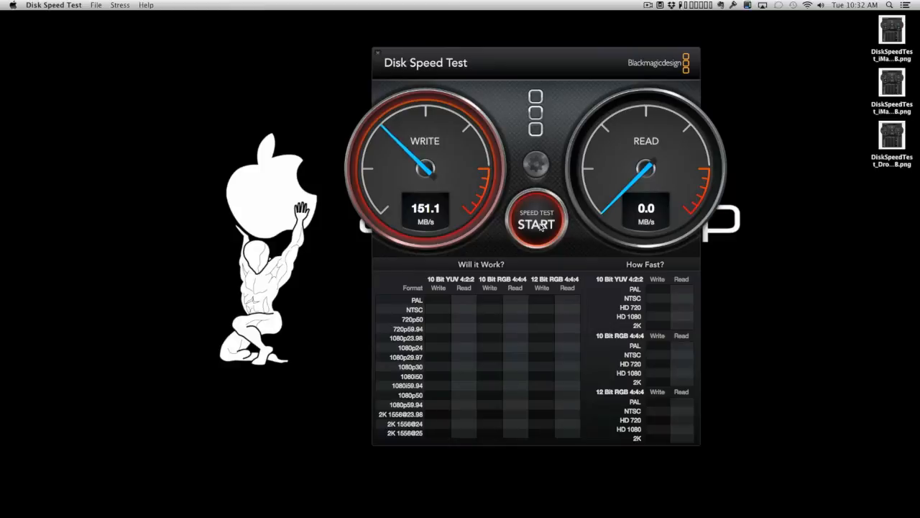
left_click(537, 223)
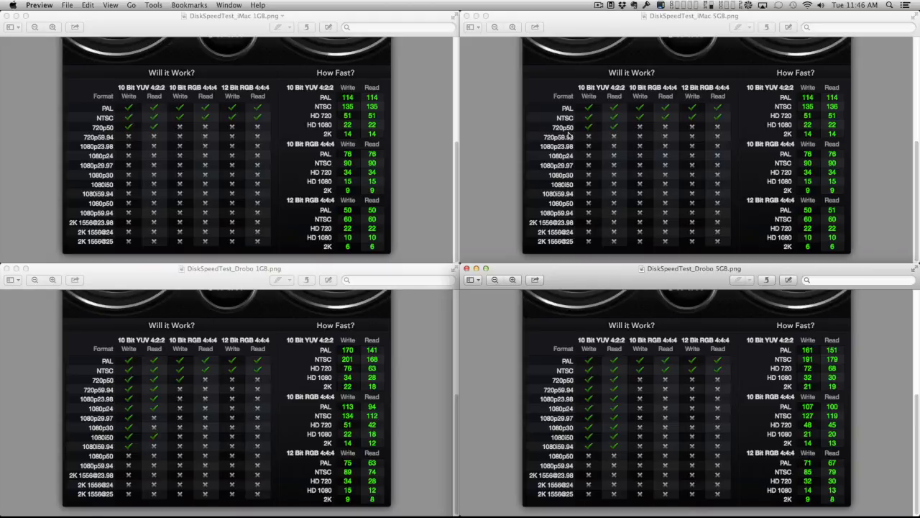
mouse_move(604, 24)
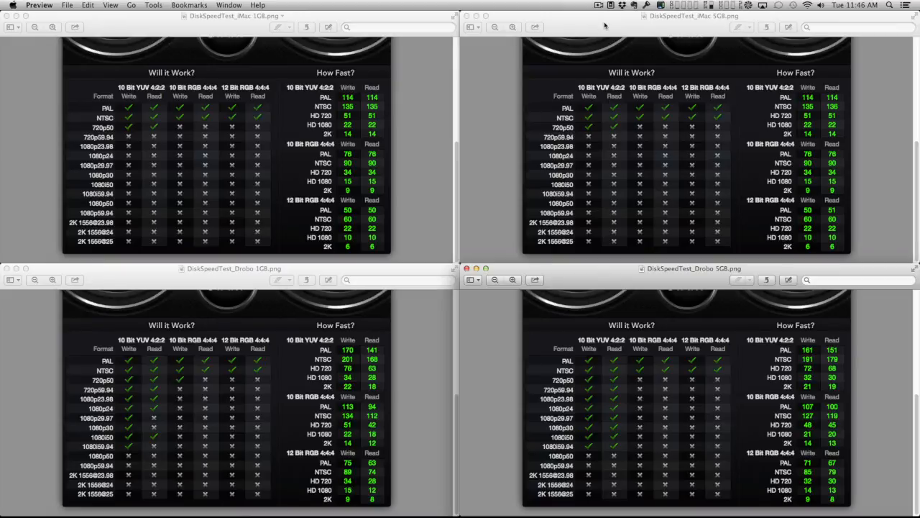
mouse_move(437, 201)
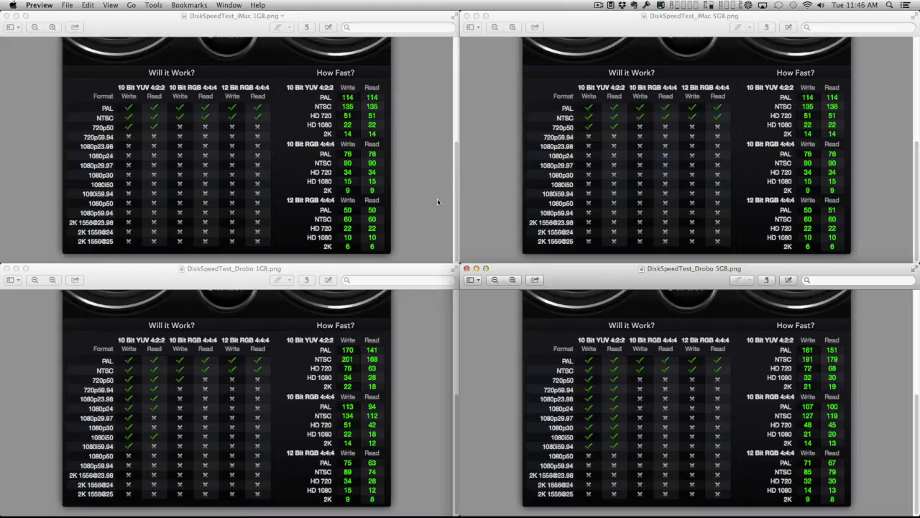
mouse_move(426, 203)
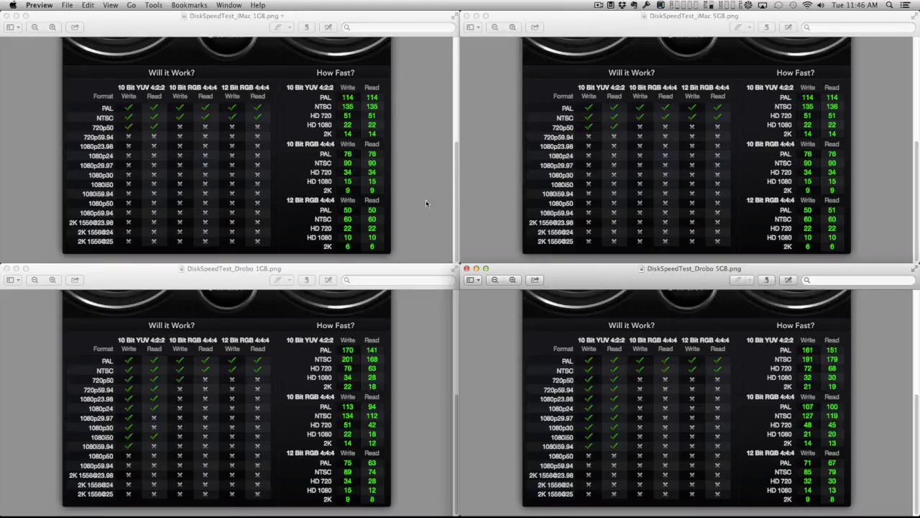
mouse_move(480, 332)
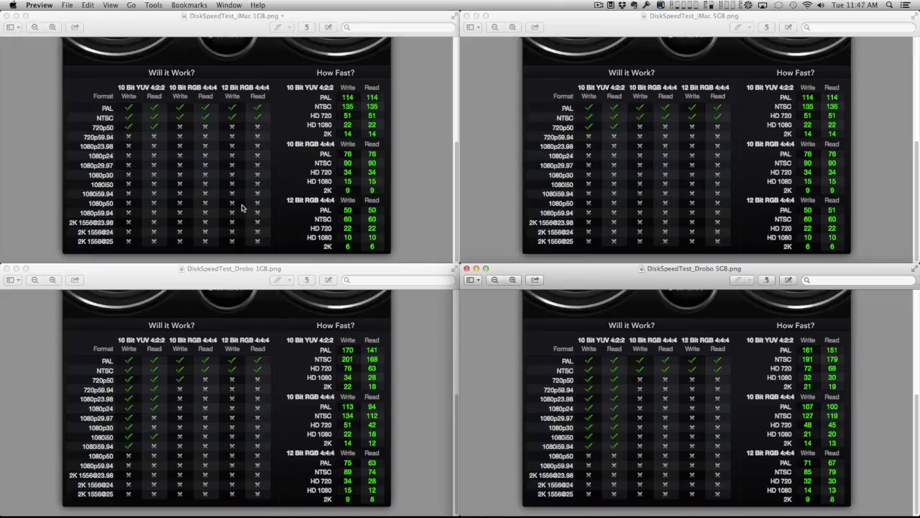
mouse_move(431, 152)
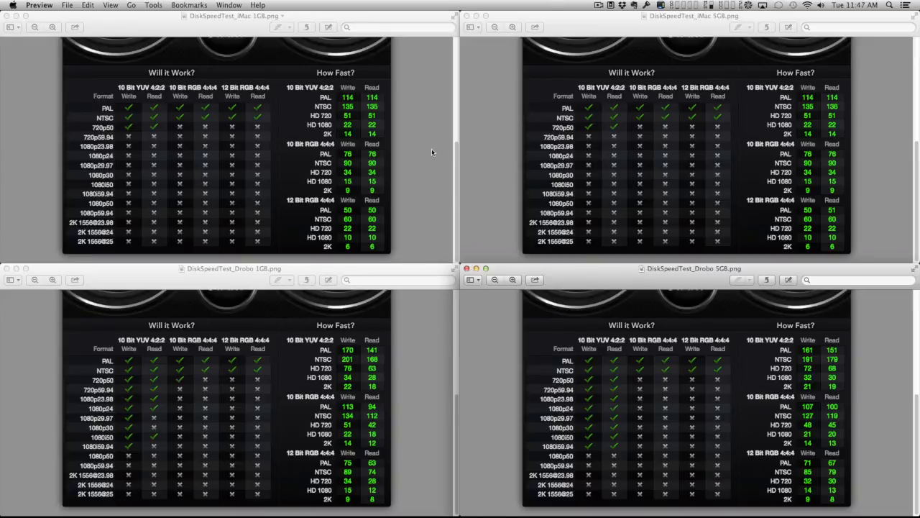
mouse_move(496, 291)
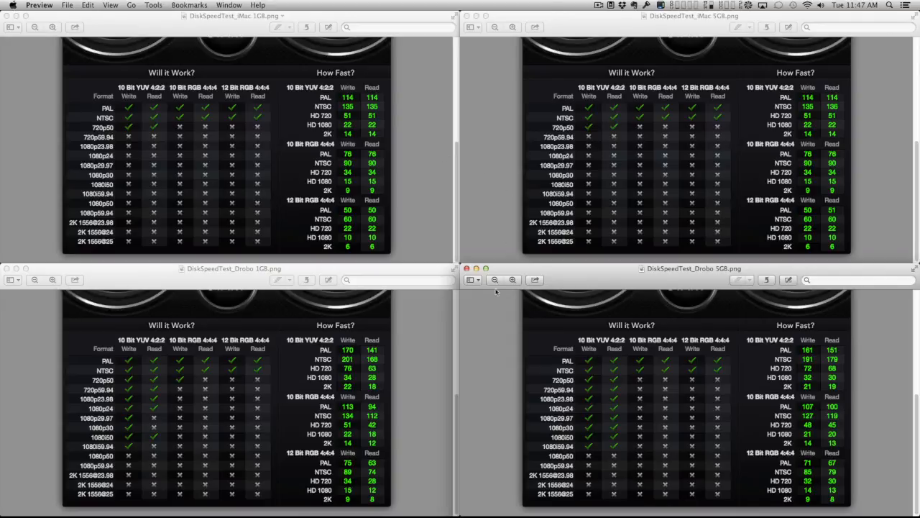
mouse_move(419, 343)
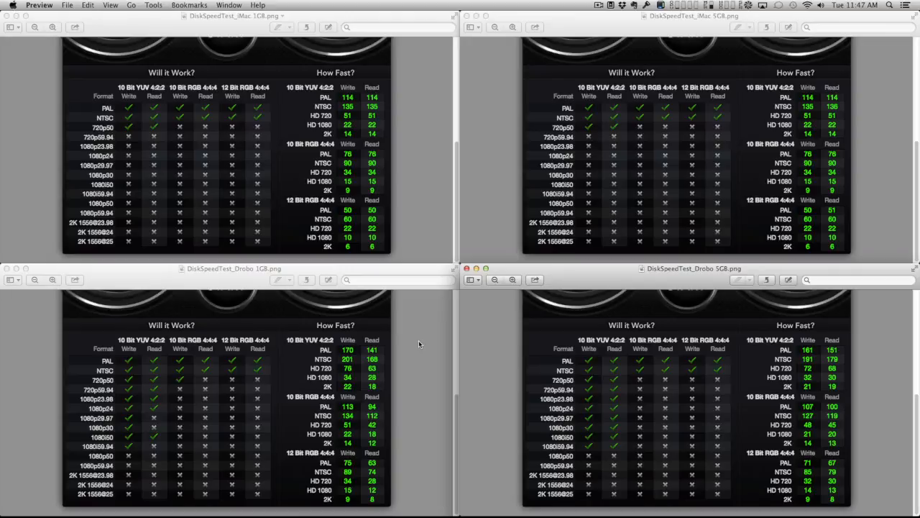
mouse_move(413, 224)
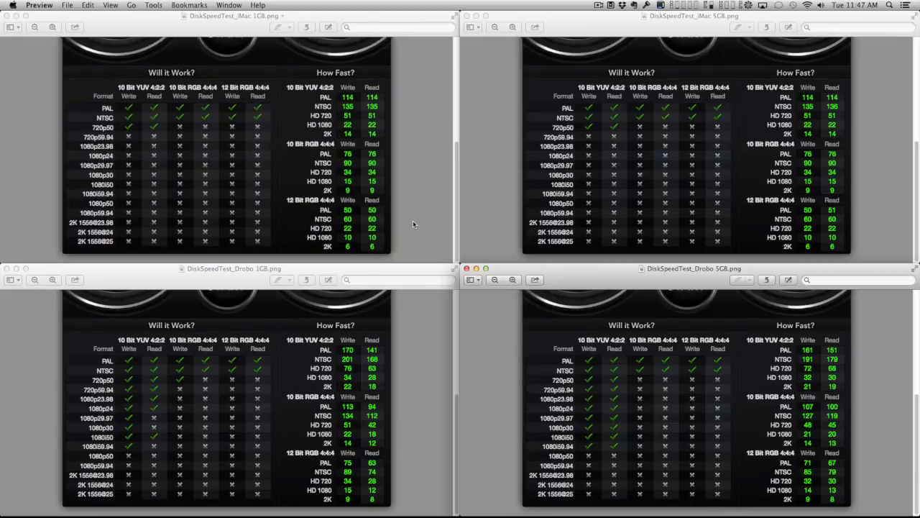
mouse_move(448, 229)
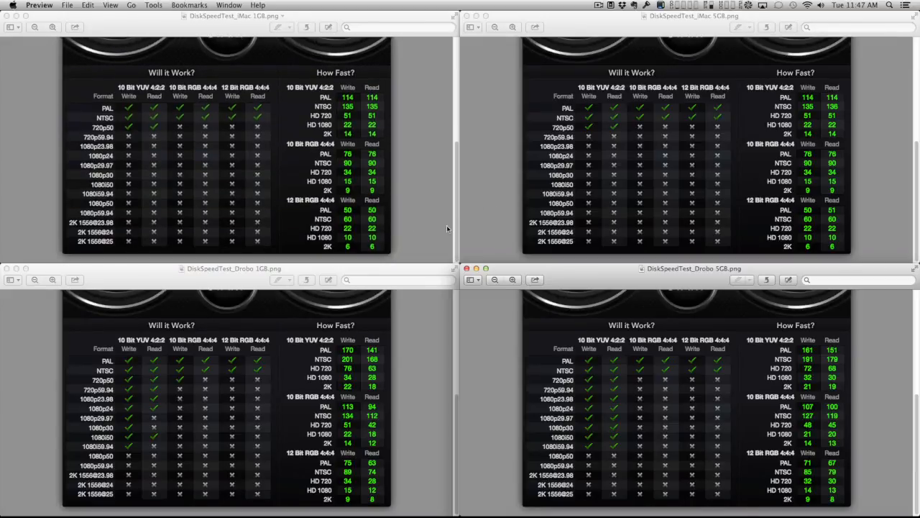
mouse_move(438, 234)
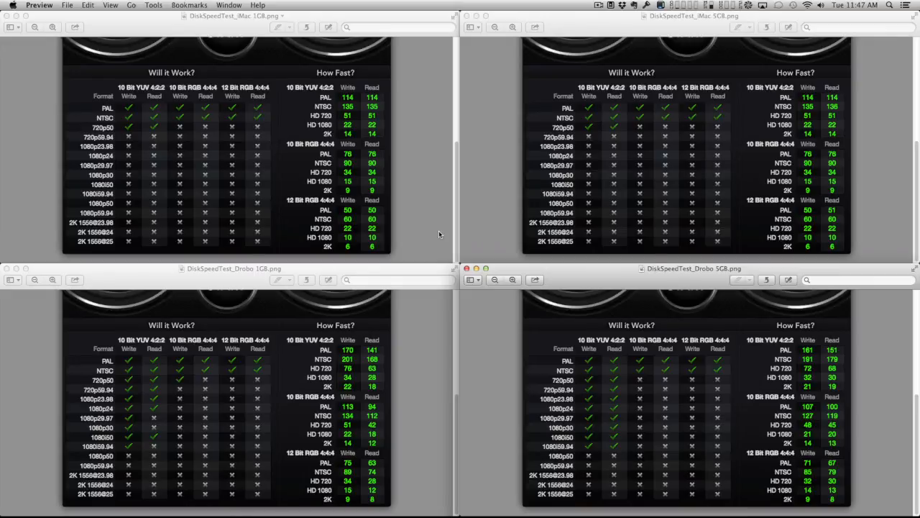
mouse_move(378, 387)
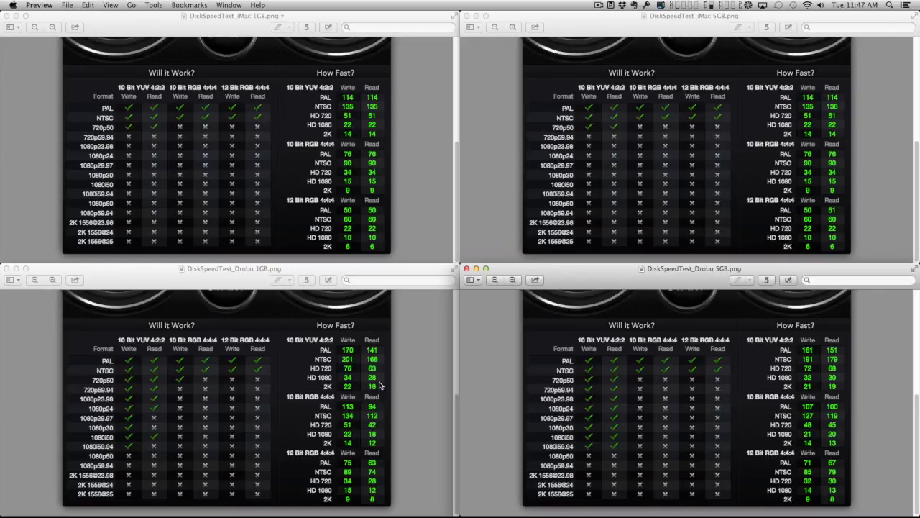
mouse_move(414, 388)
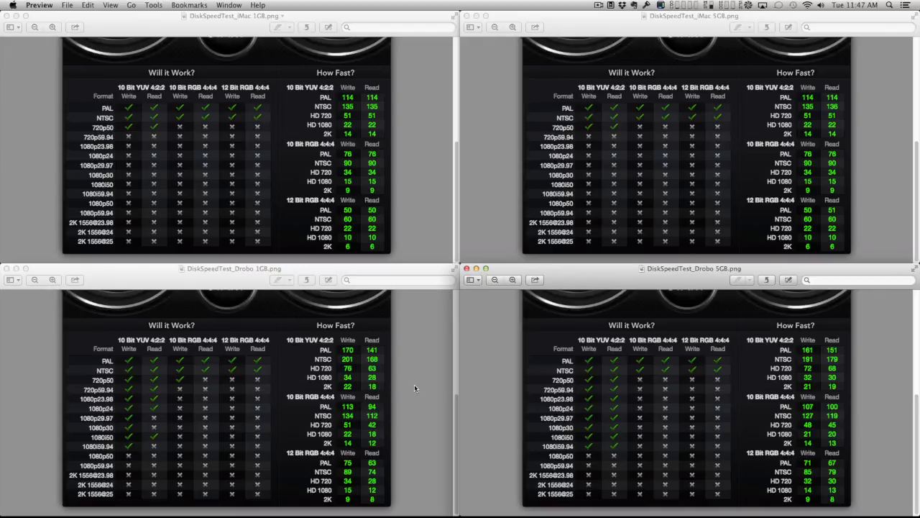
mouse_move(432, 380)
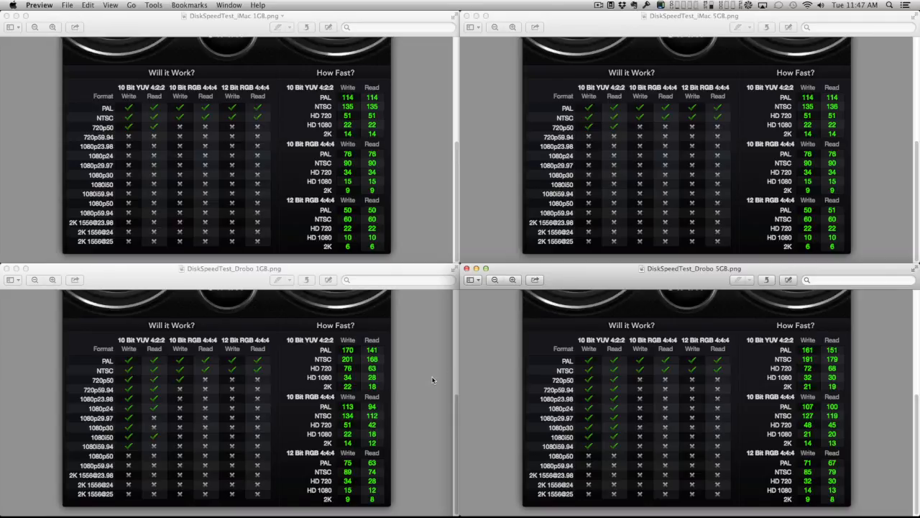
mouse_move(470, 383)
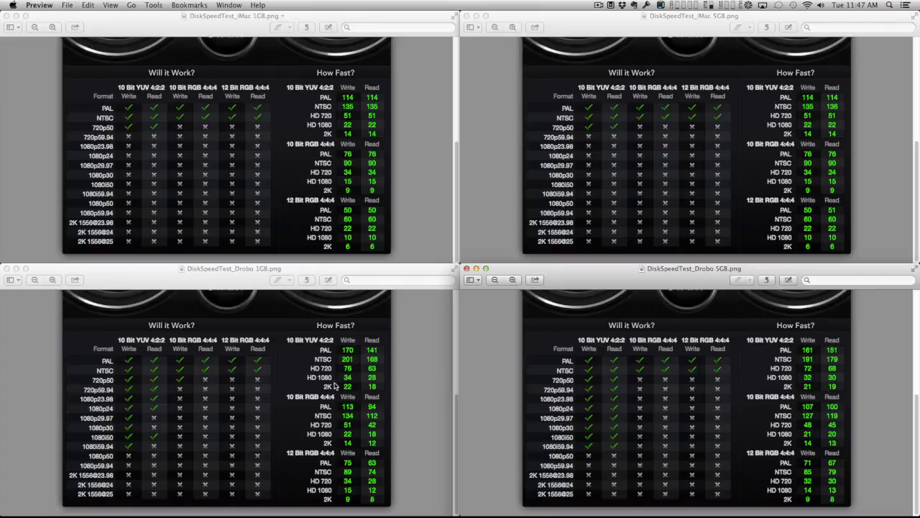
mouse_move(357, 219)
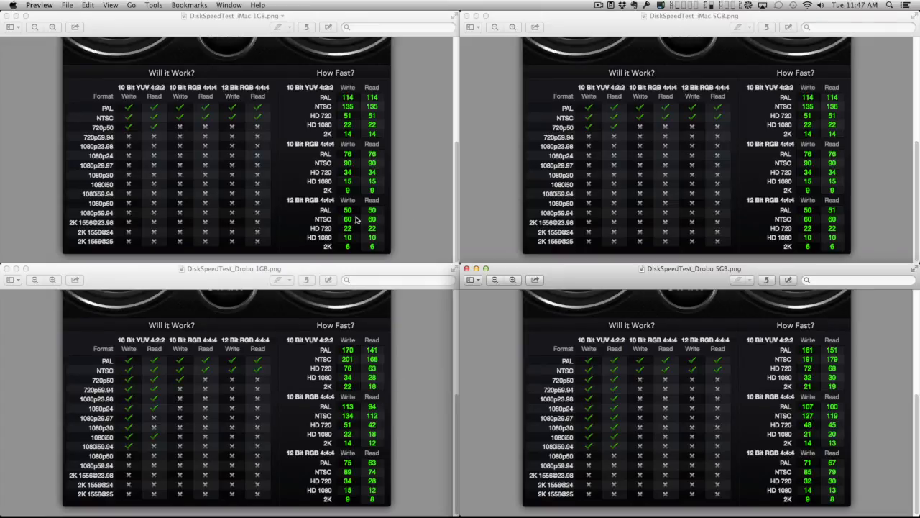
mouse_move(420, 157)
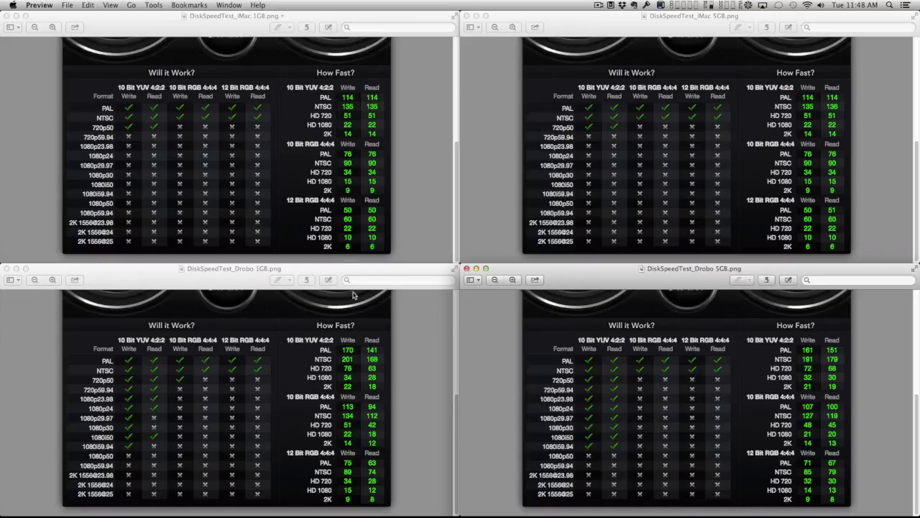
mouse_move(377, 171)
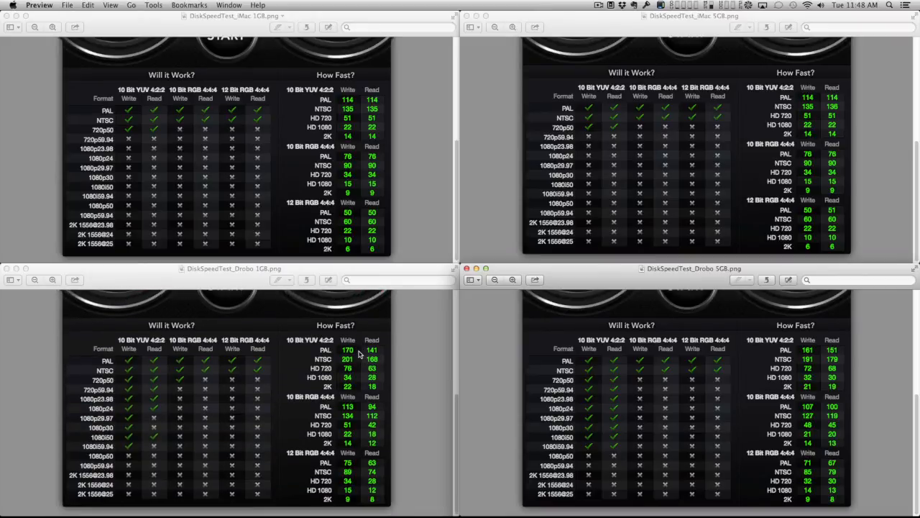
scroll("up", 3)
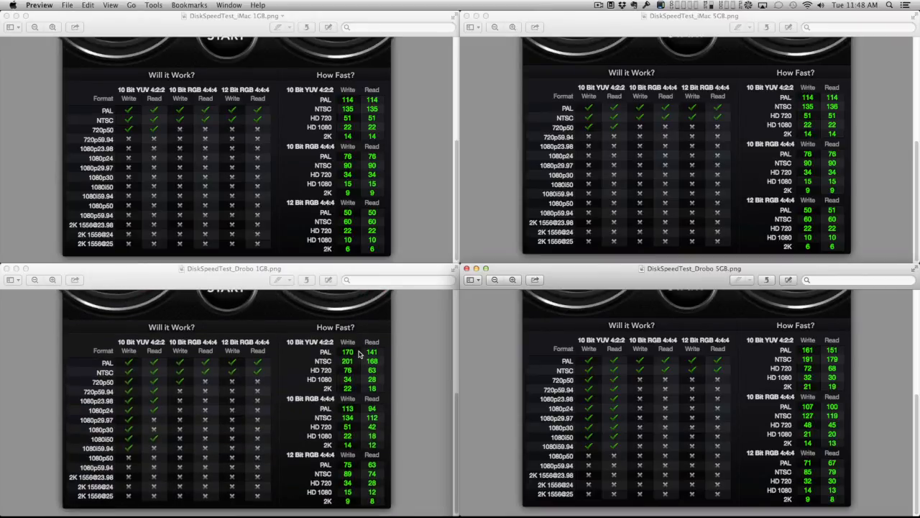